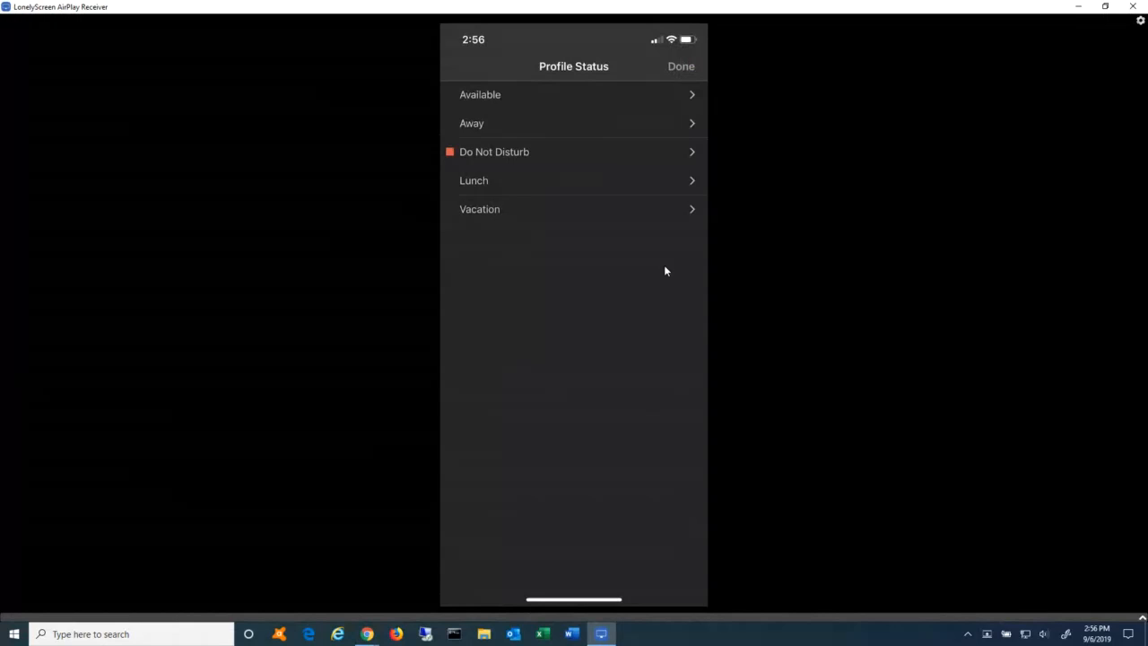
Set the profile status to Available, replacing Do Not Disturb.
left_click(480, 94)
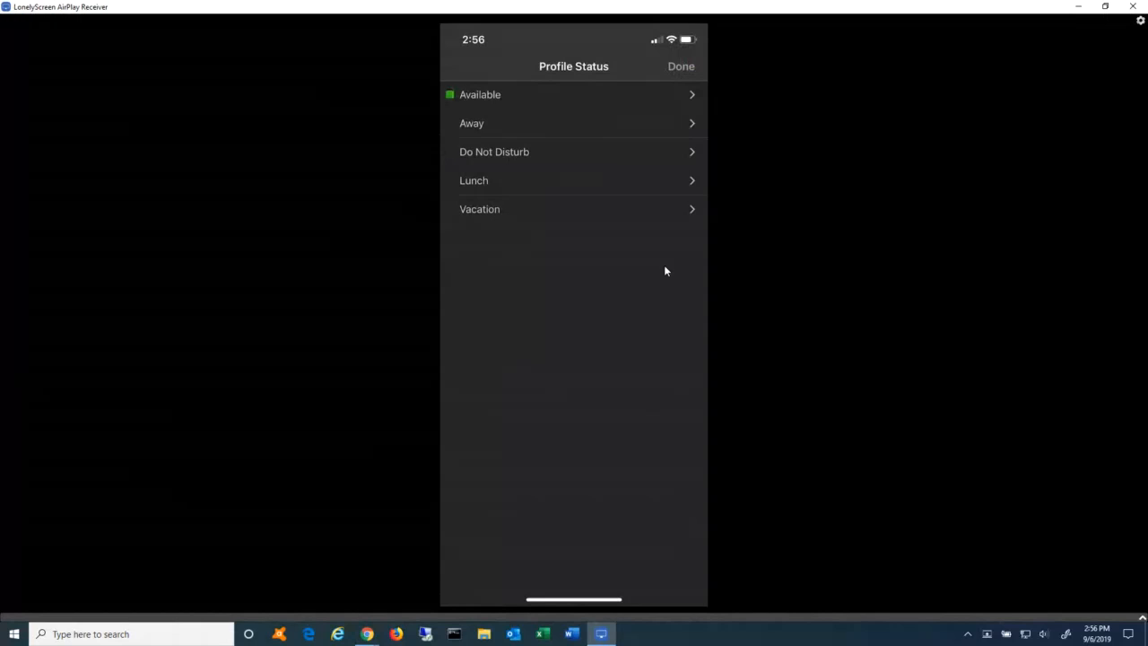
left_click(681, 66)
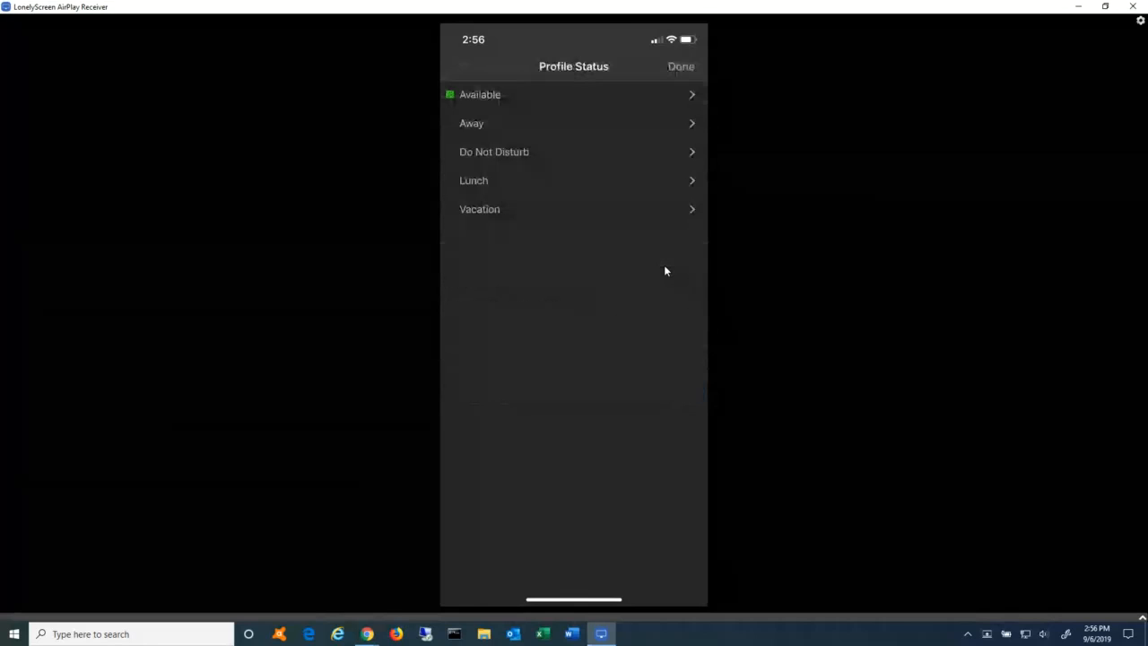
Set Do Not Disturb with the 'in a meeting' message and dismiss the LonelyScreen trial warning.
left_click(494, 152)
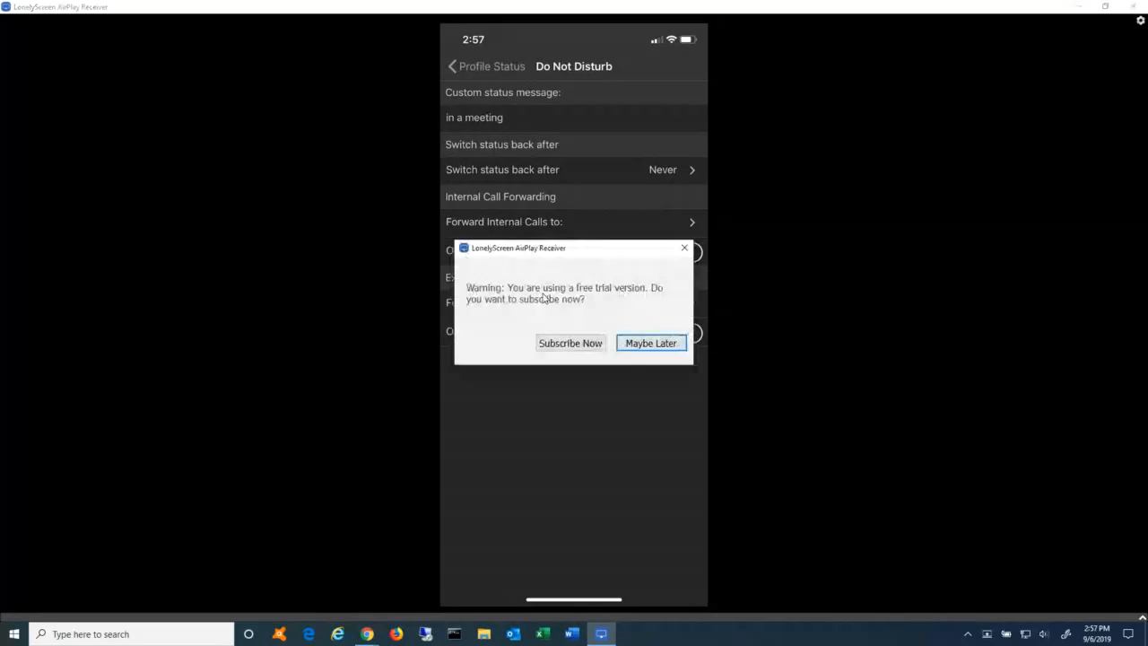
left_click(650, 342)
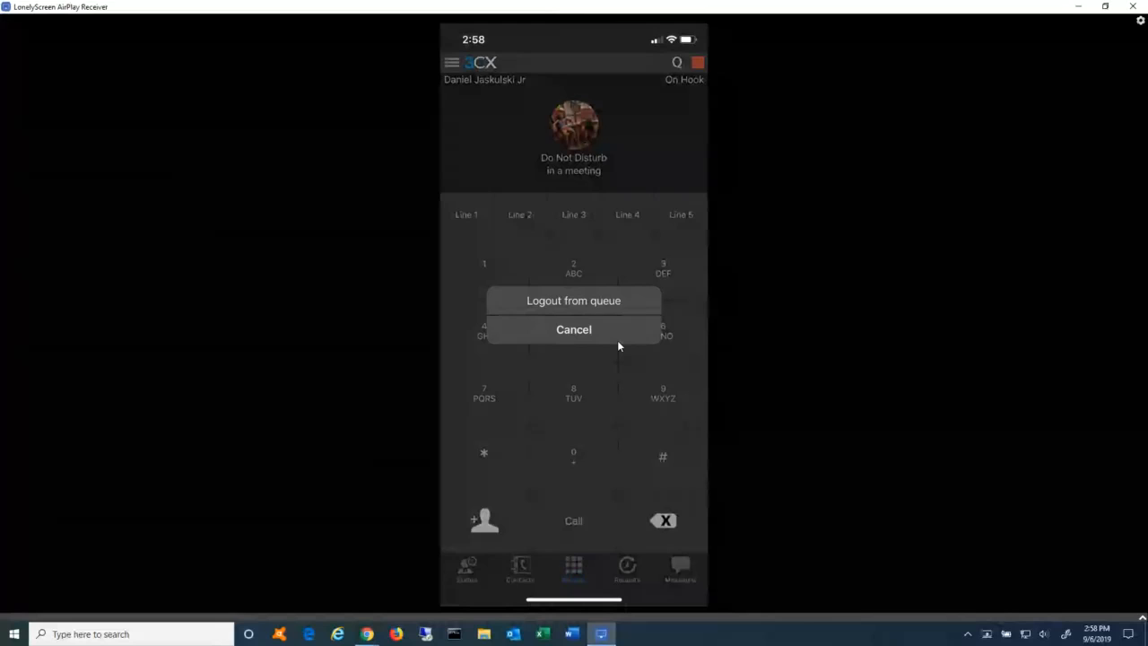
Cancel the Logout from queue prompt, keeping the keypad with Do Not Disturb shown.
left_click(573, 329)
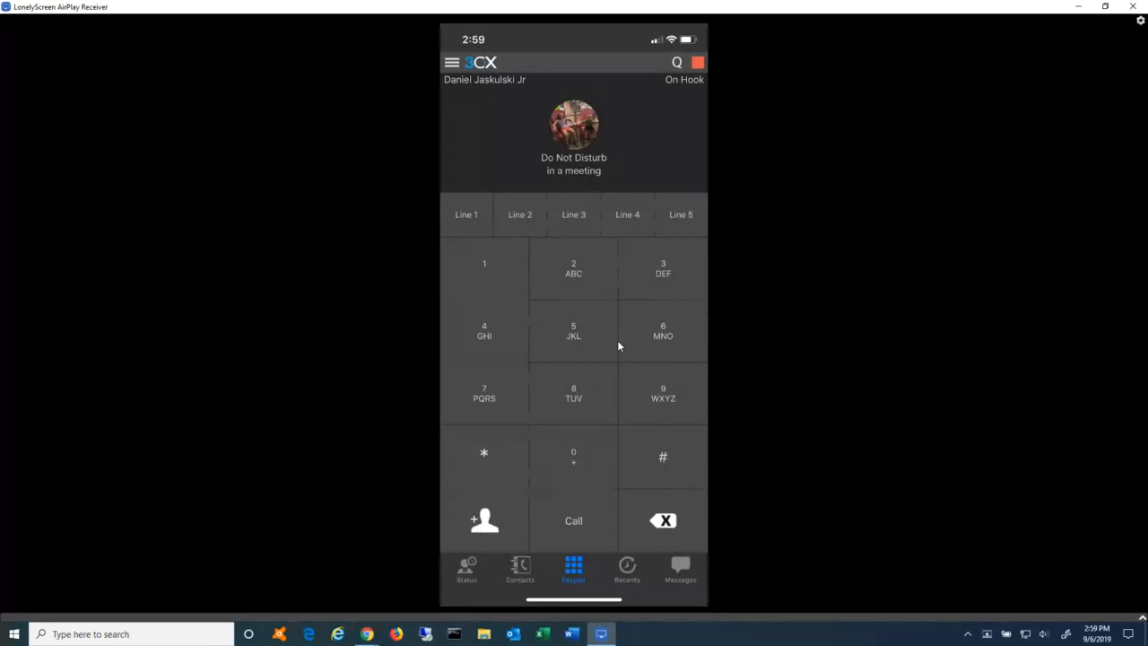
Show the Status list of extensions and scroll through their presence states.
left_click(466, 570)
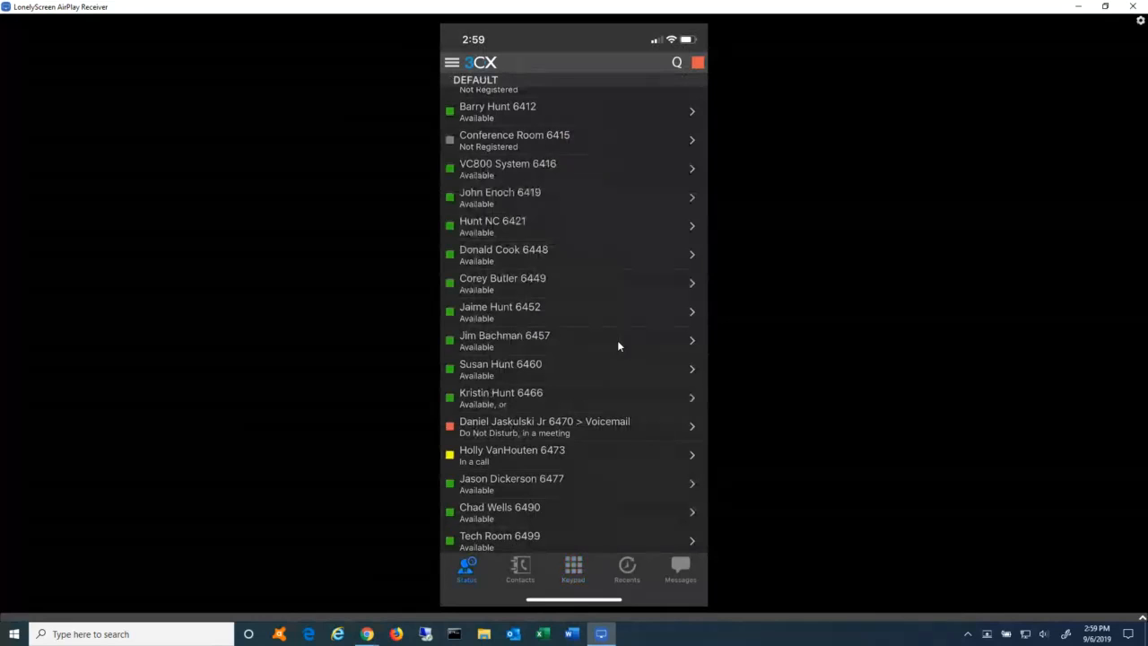
scroll("down", 3)
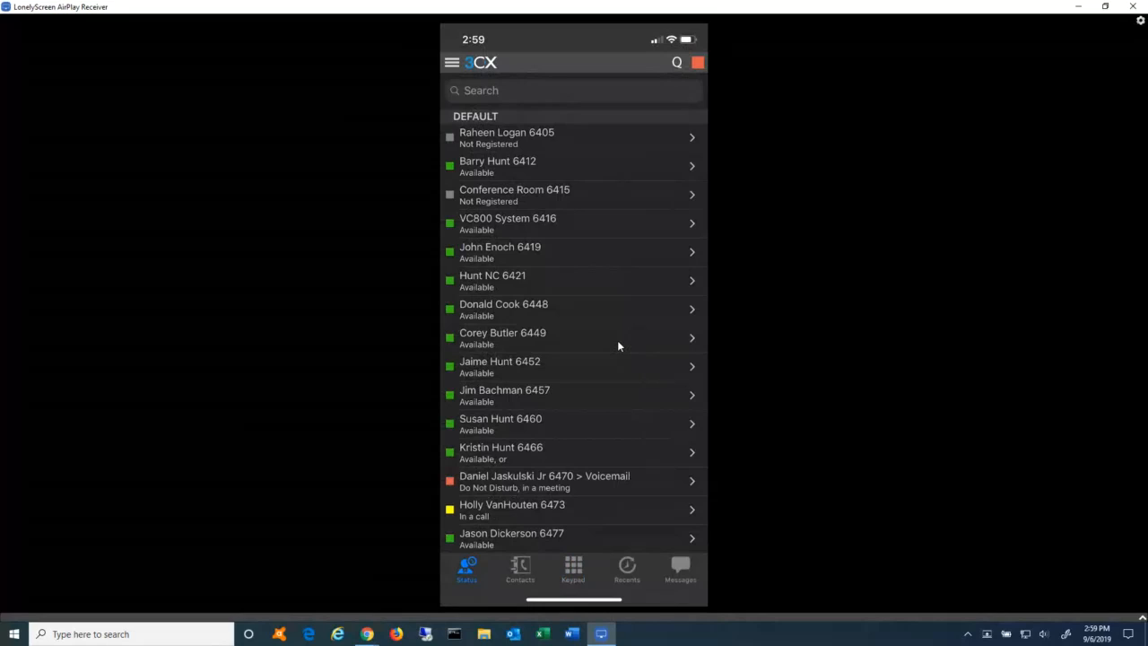
left_click(574, 138)
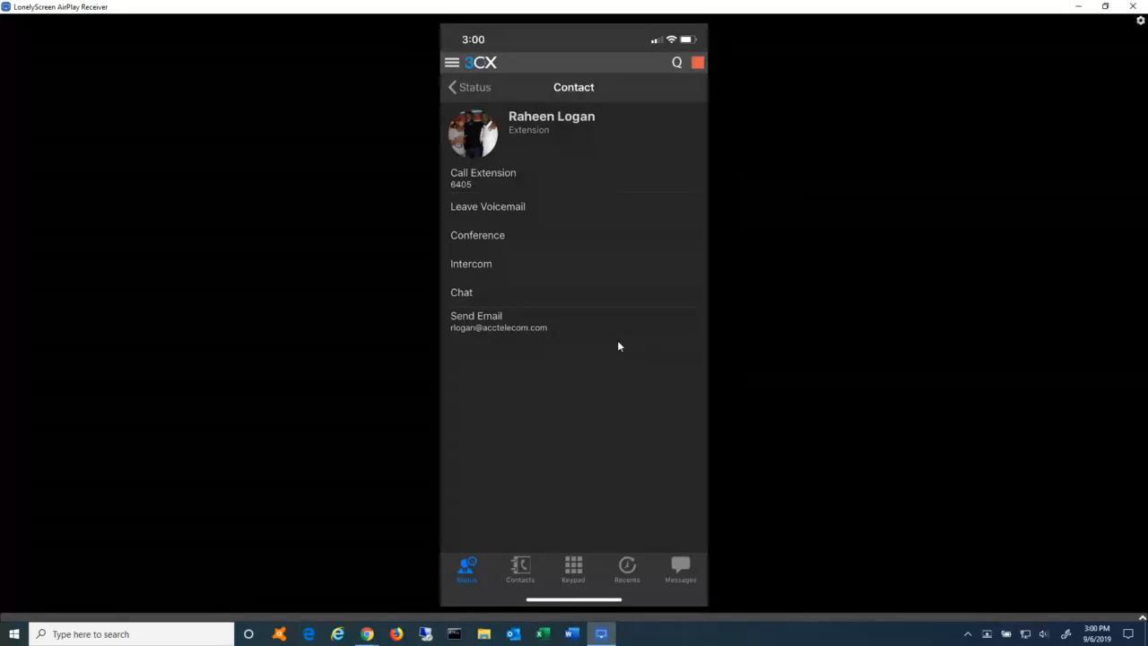
left_click(471, 87)
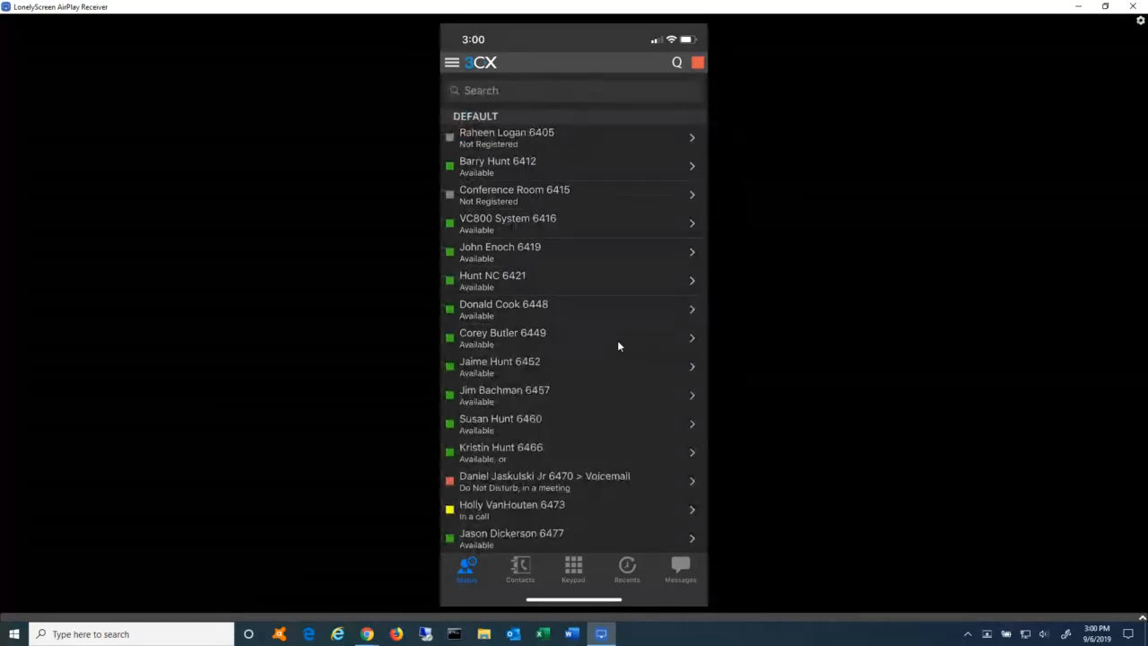
Browse the phone Contacts list and return to the dialling keypad.
left_click(520, 567)
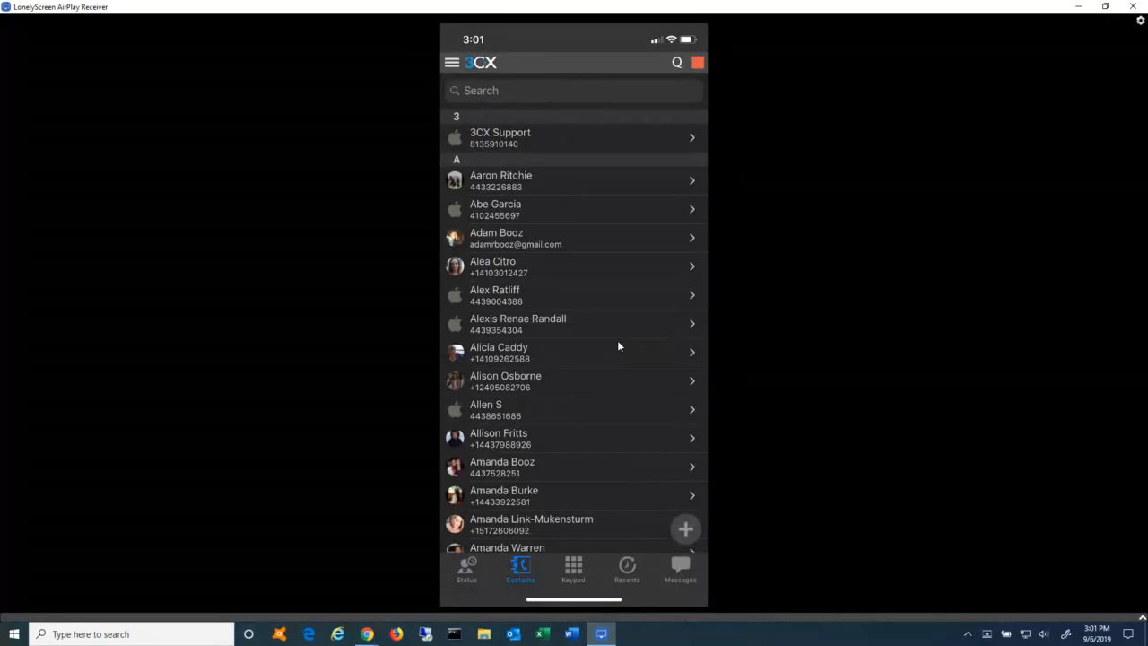
left_click(572, 571)
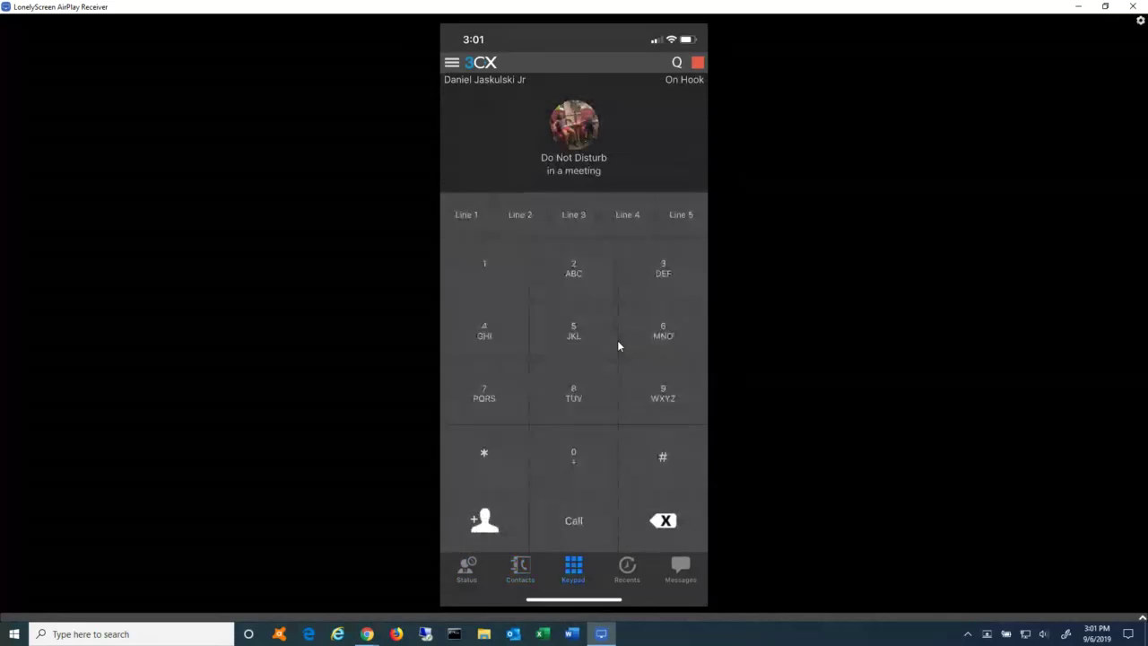
Call 5000 Special menu, hang up once connected, and view it in the Recents log.
left_click(483, 332)
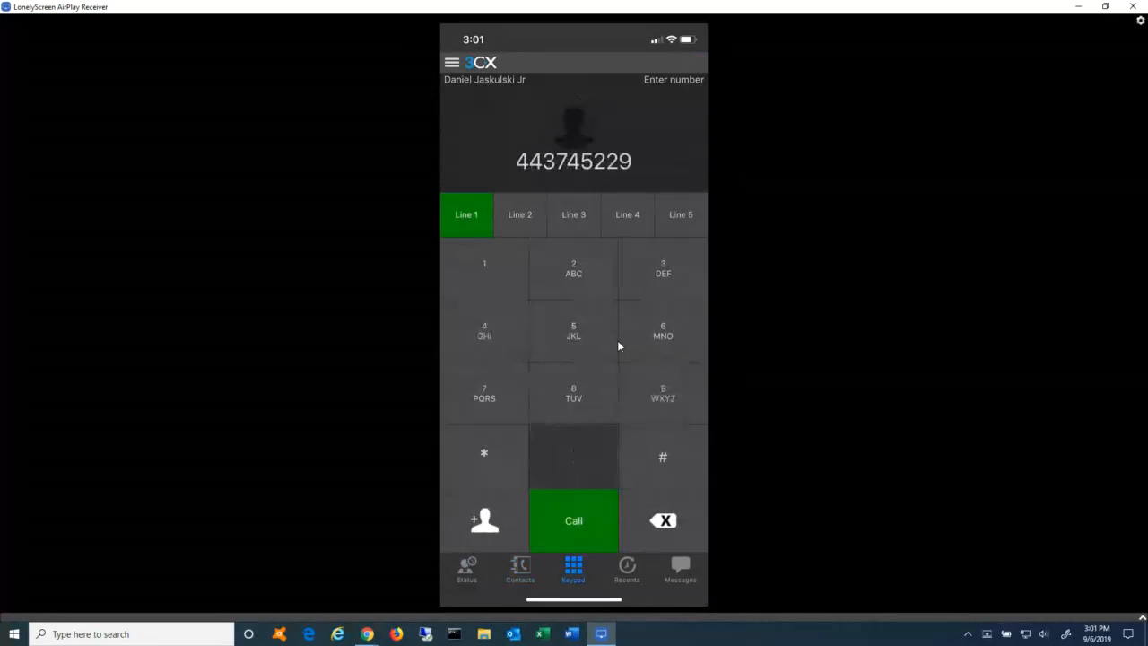
left_click(573, 457)
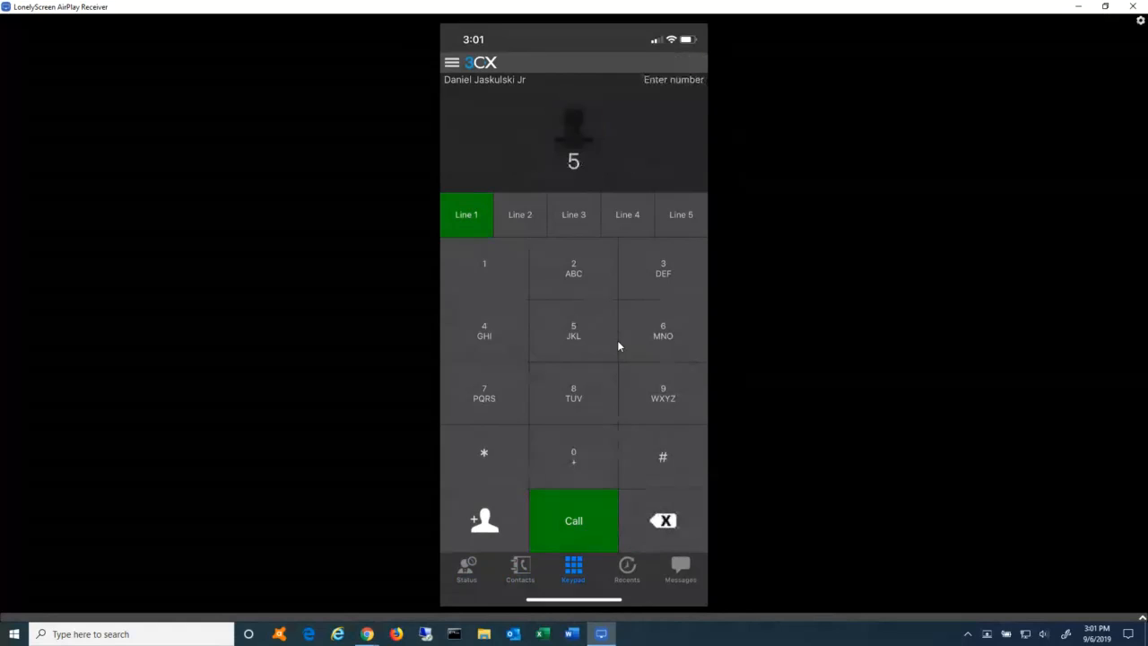
left_click(573, 520)
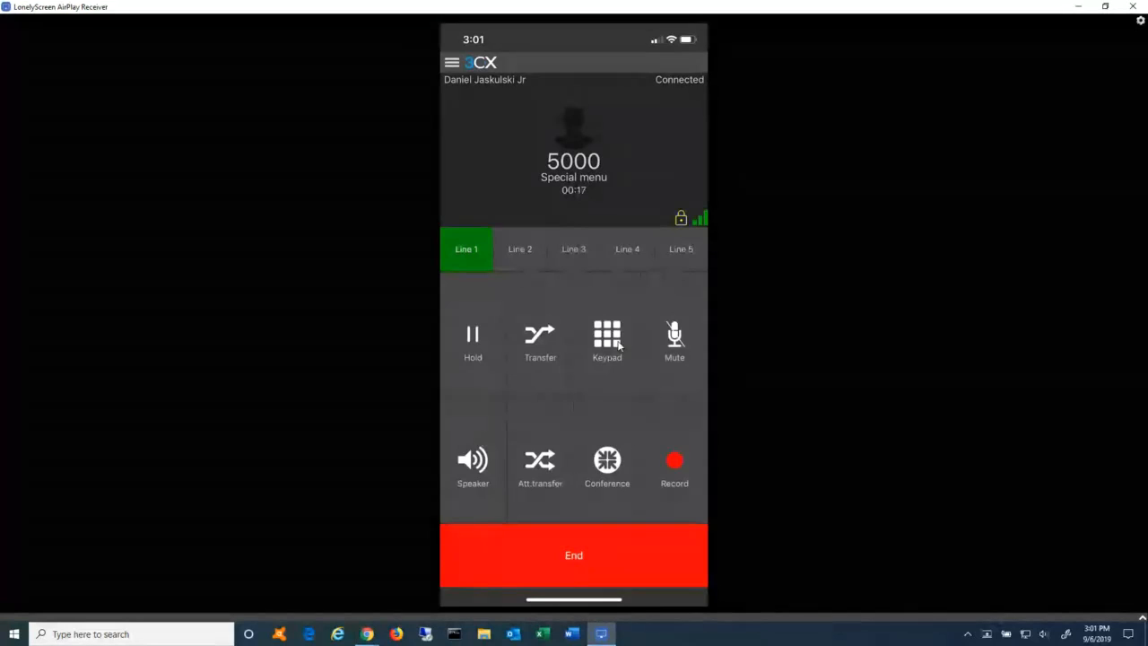
left_click(573, 555)
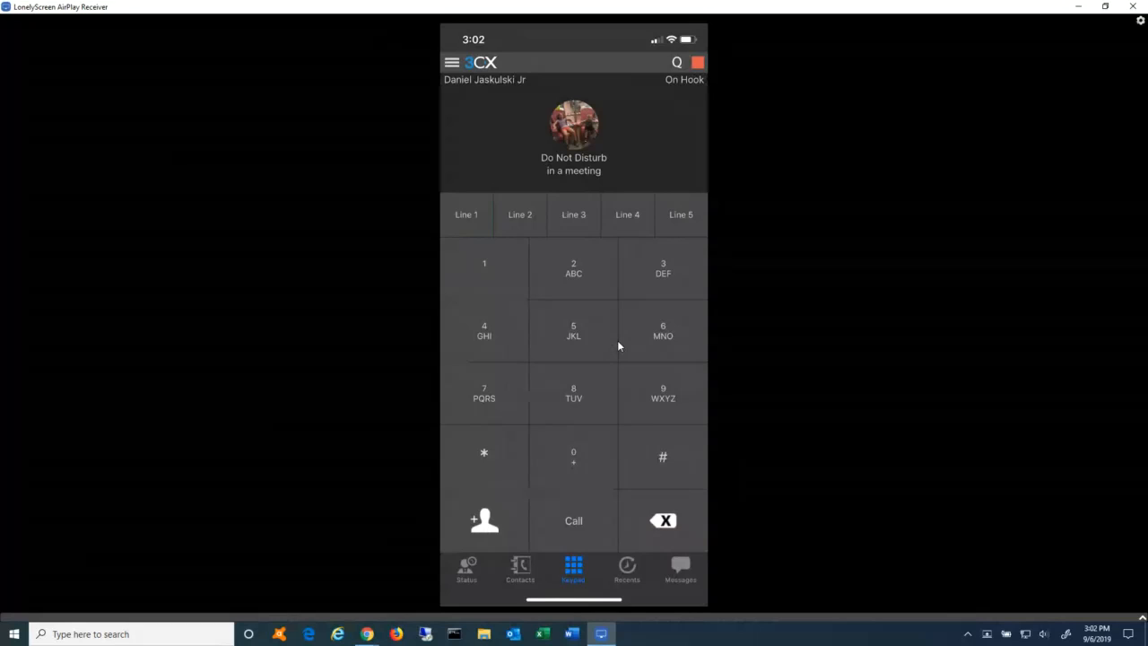
left_click(626, 567)
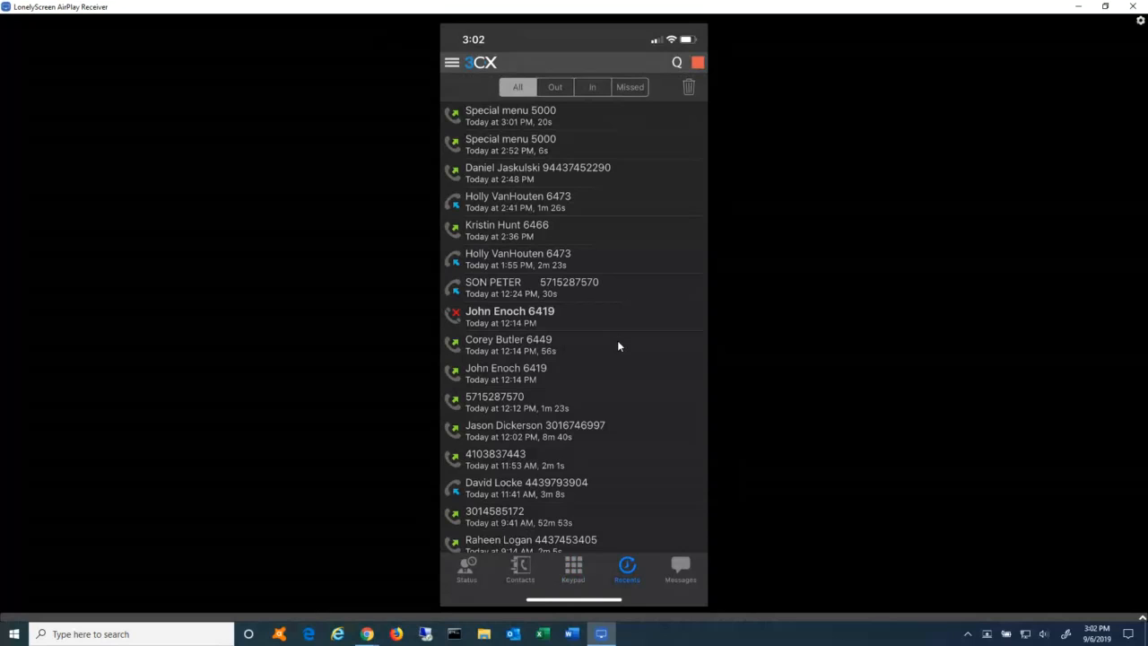
Filter Recents through outgoing, incoming and missed calls, then go to Messages.
left_click(554, 87)
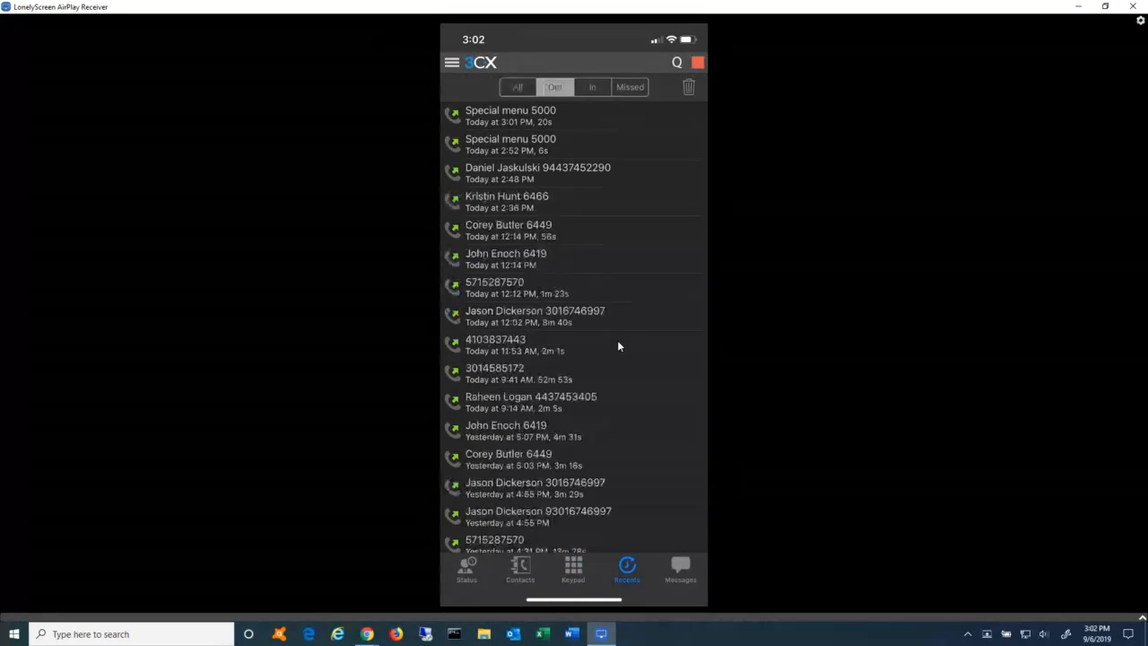
left_click(592, 86)
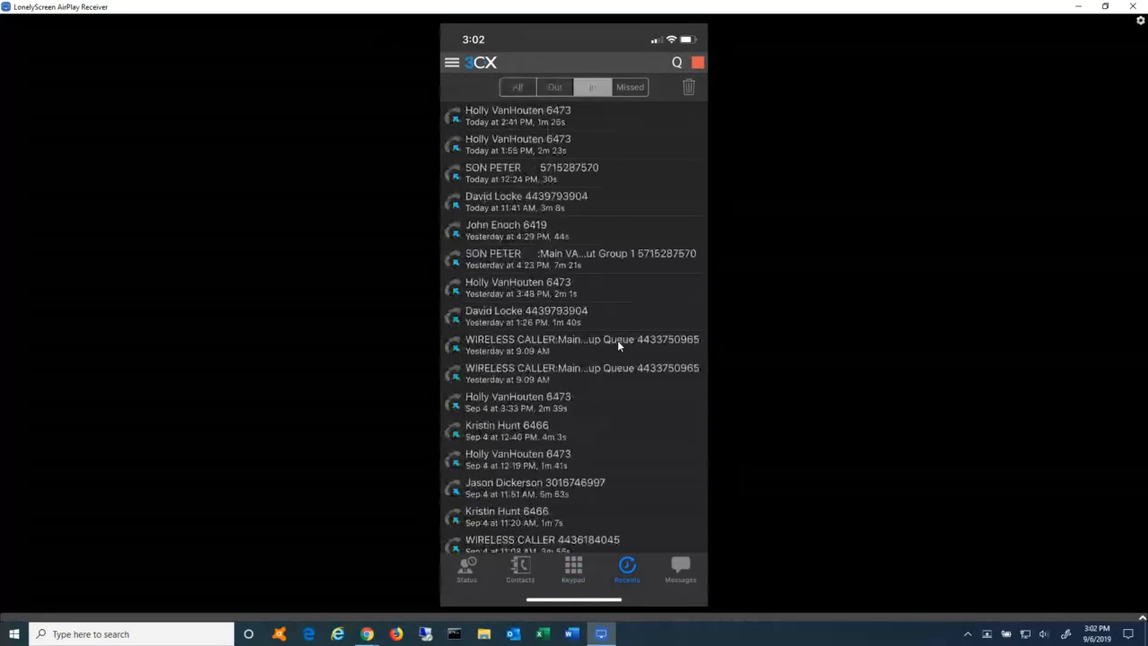
left_click(630, 87)
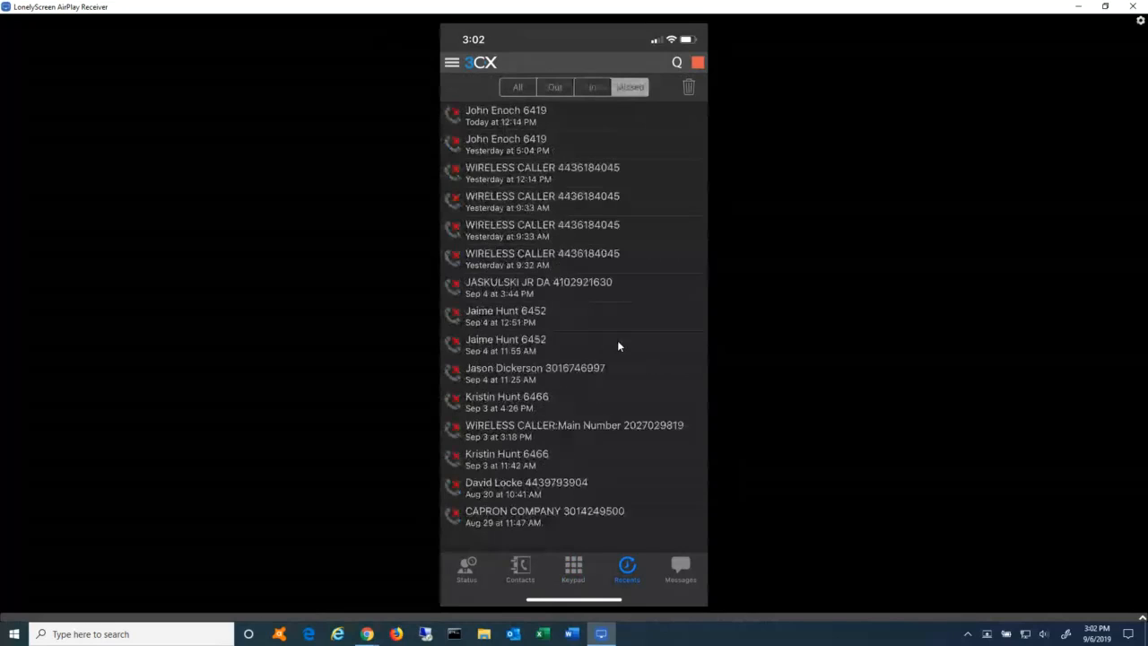
left_click(628, 86)
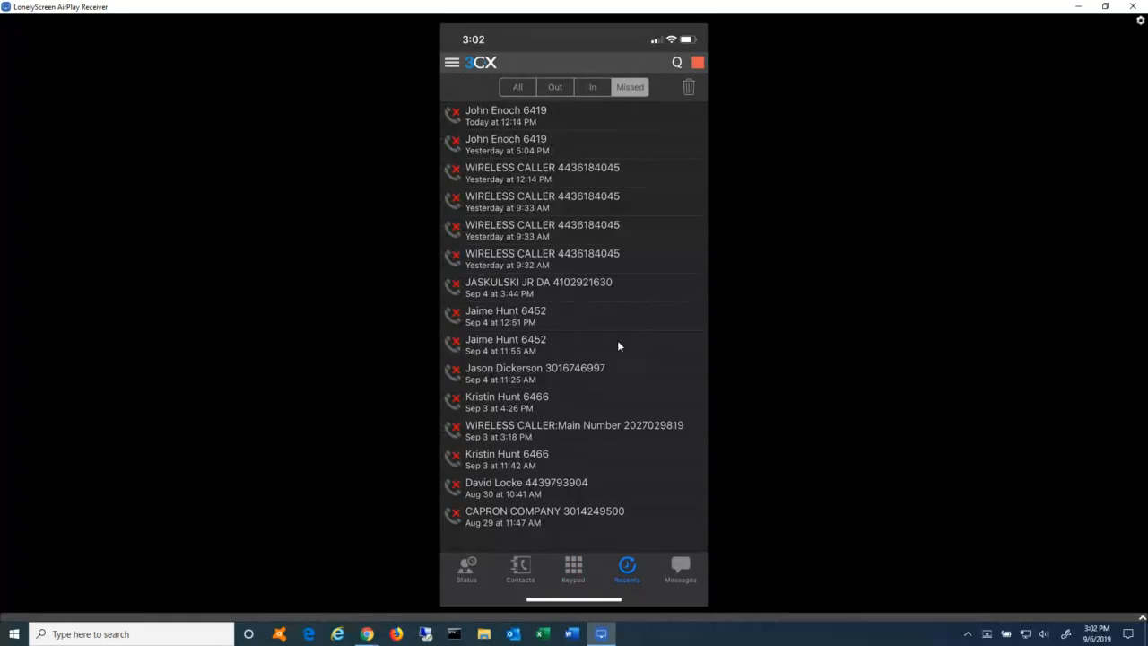
left_click(679, 568)
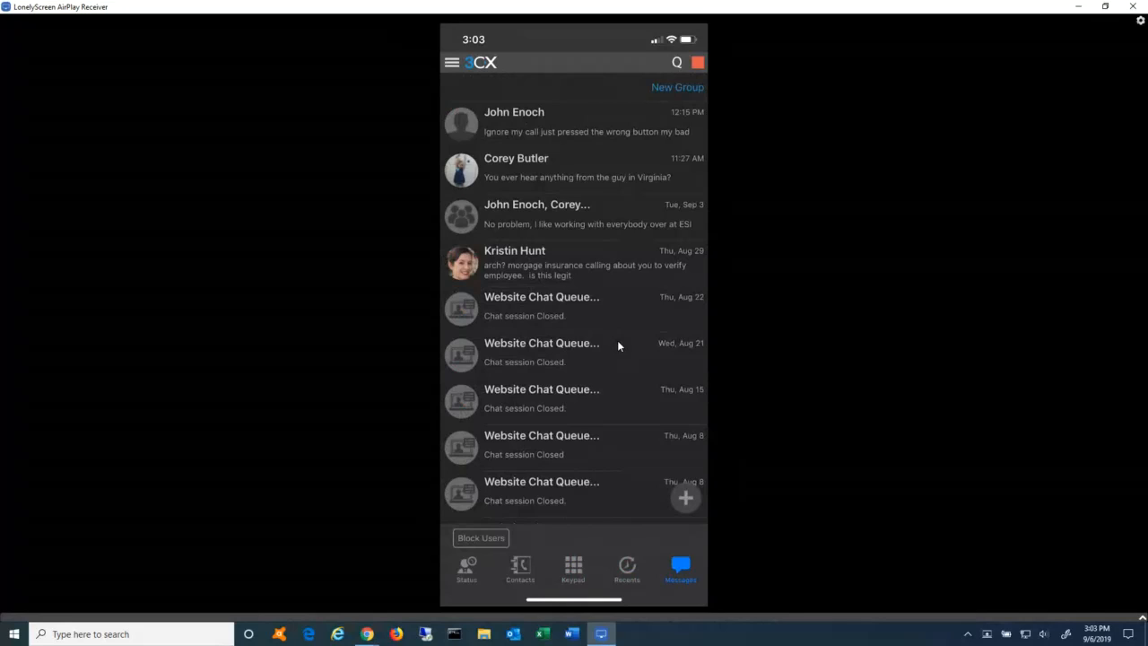
scroll("down", 3)
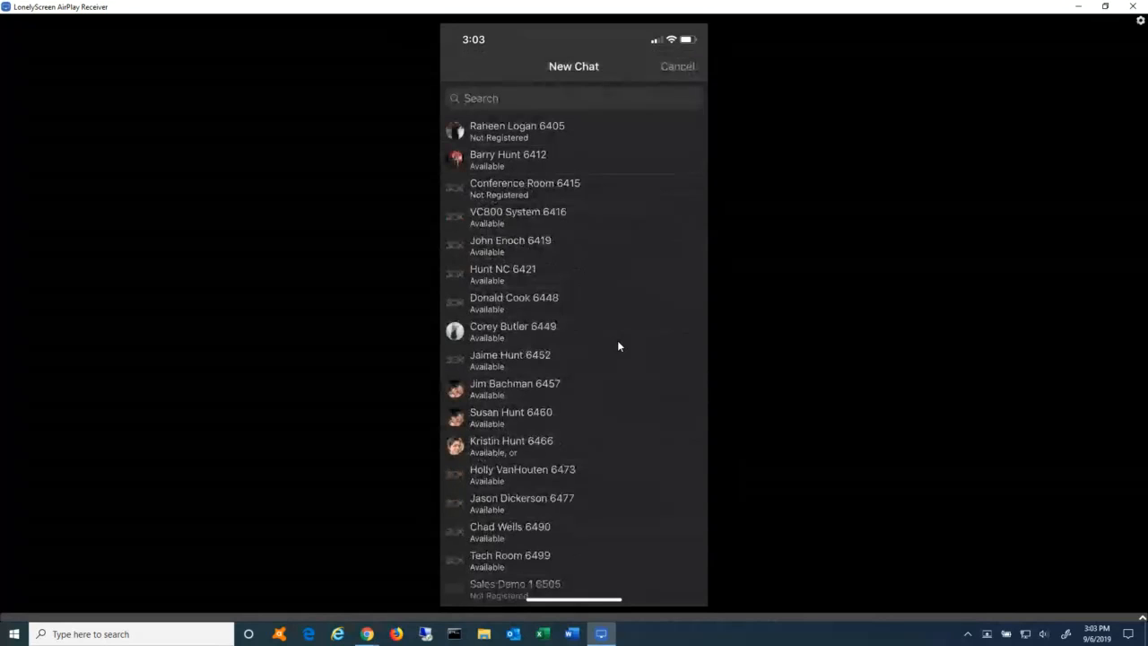
scroll("down", 3)
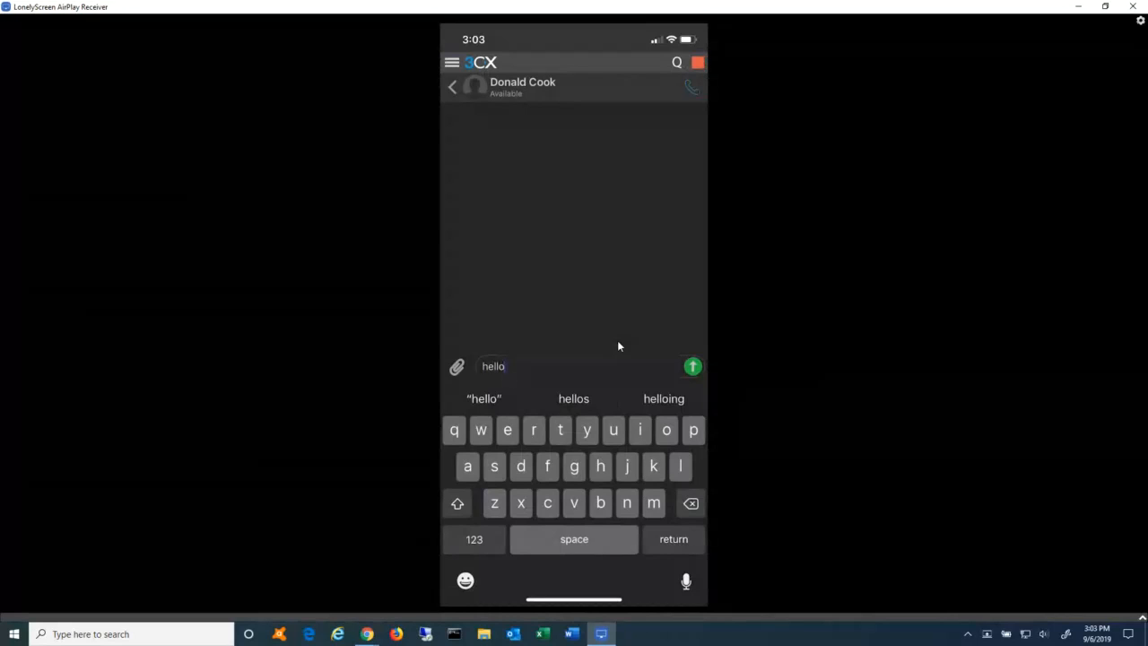
left_click(451, 87)
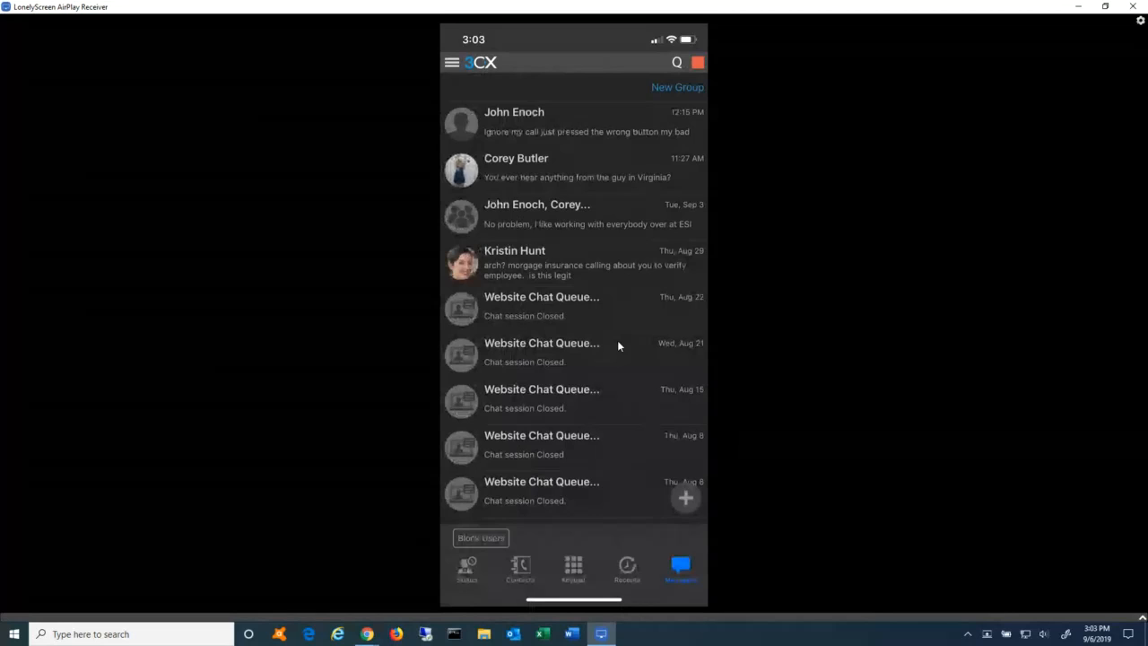
Reach the empty Voicemails screen from the side menu.
left_click(455, 63)
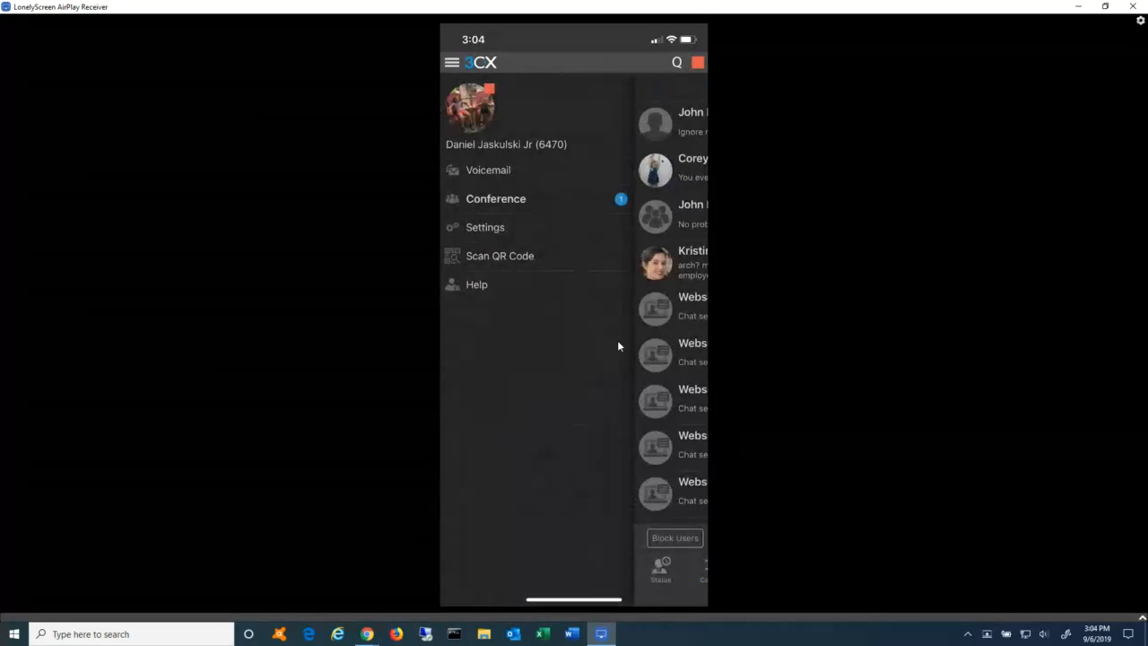
left_click(487, 170)
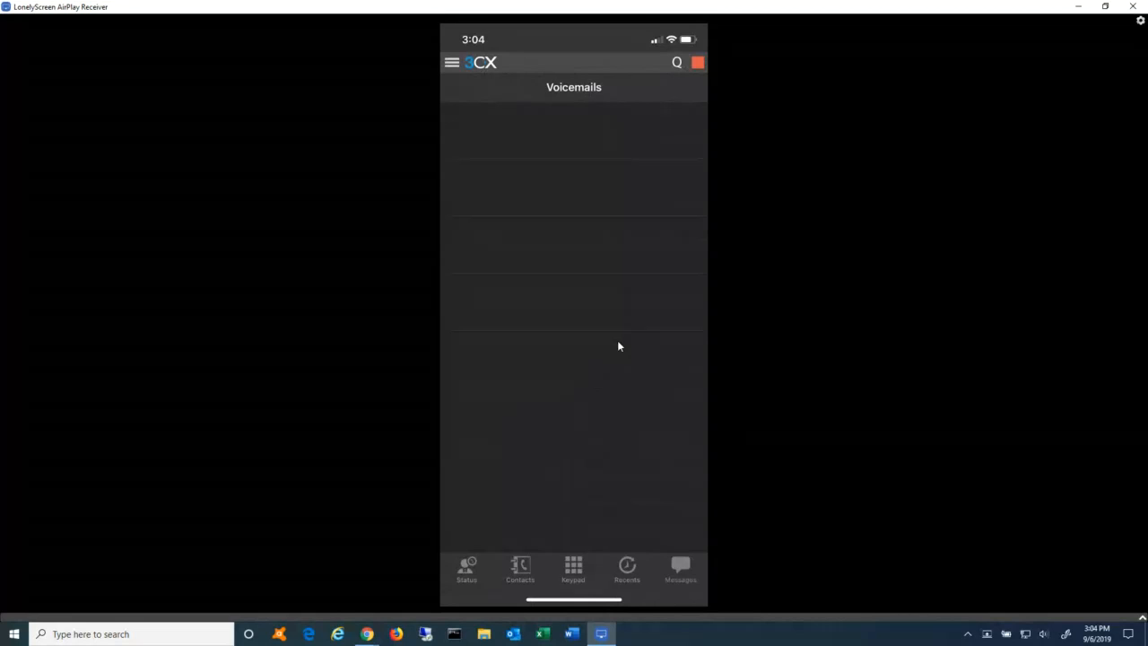
View the Schedule Conference list with its inactive Sep 10 admin training meeting.
left_click(452, 61)
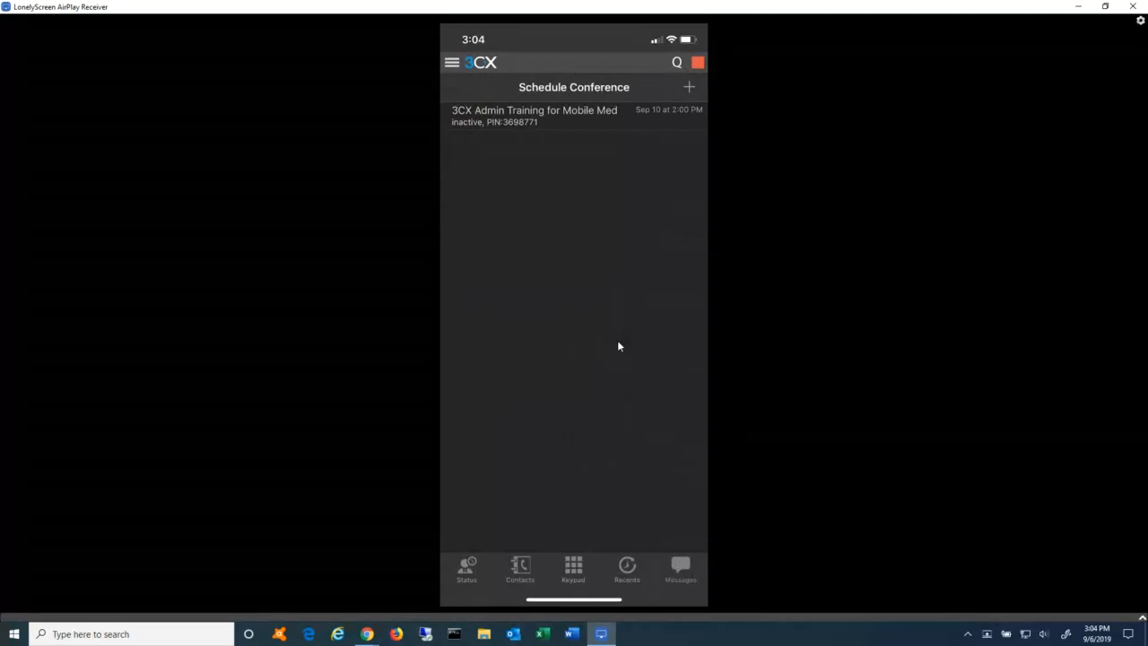
left_click(689, 87)
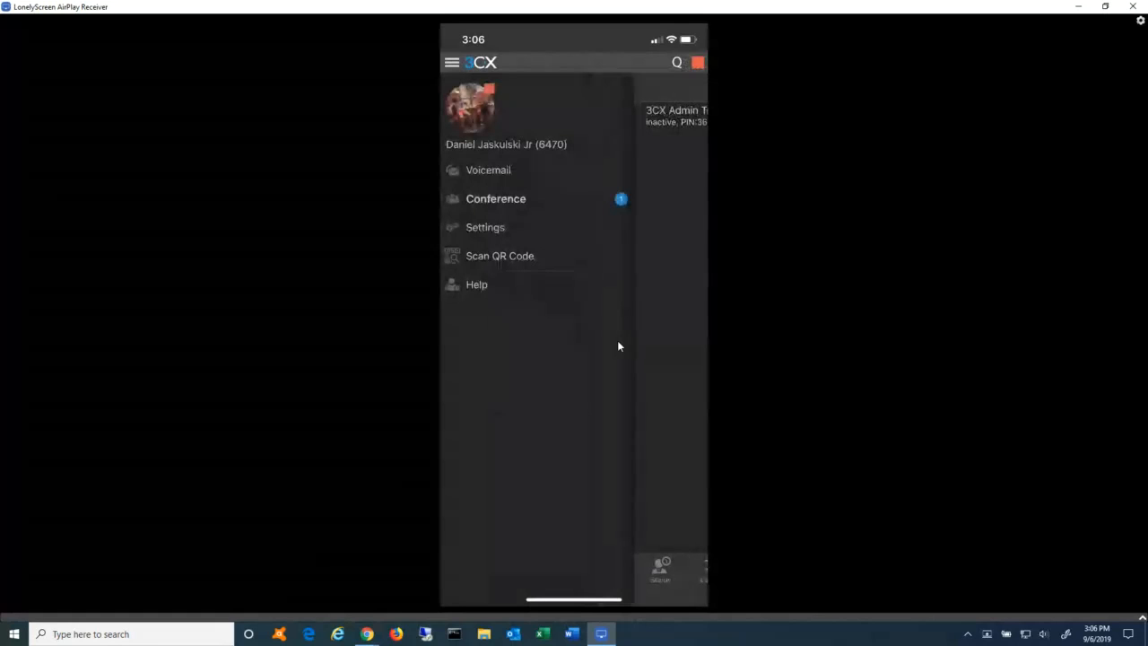
Show the app Settings screen from the side menu.
left_click(486, 227)
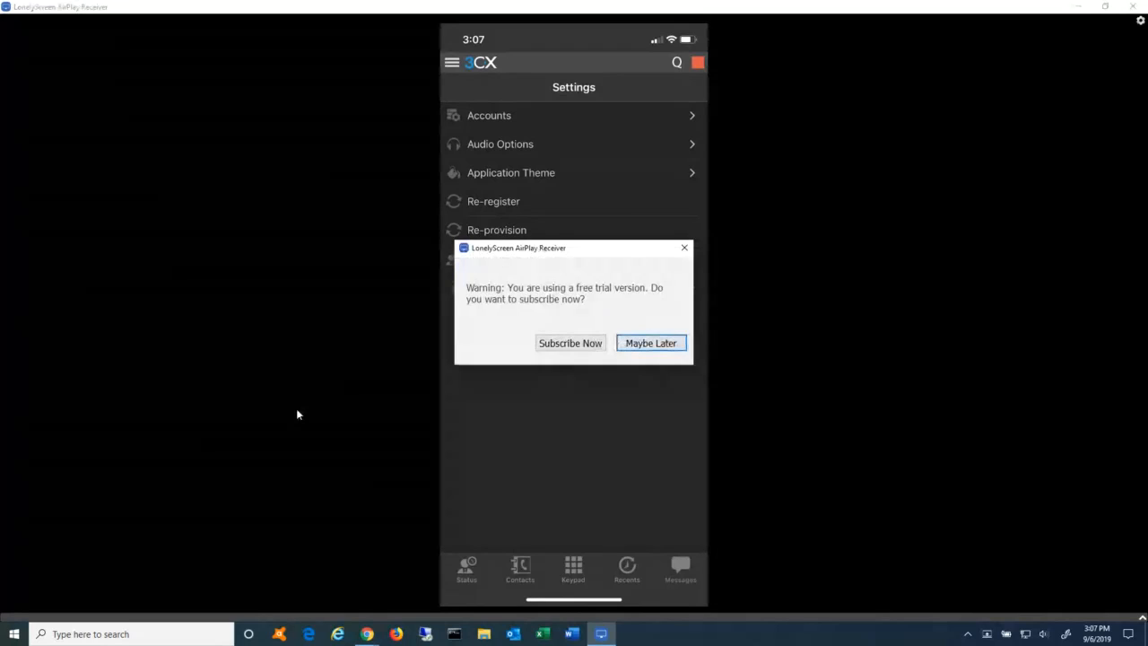
left_click(650, 343)
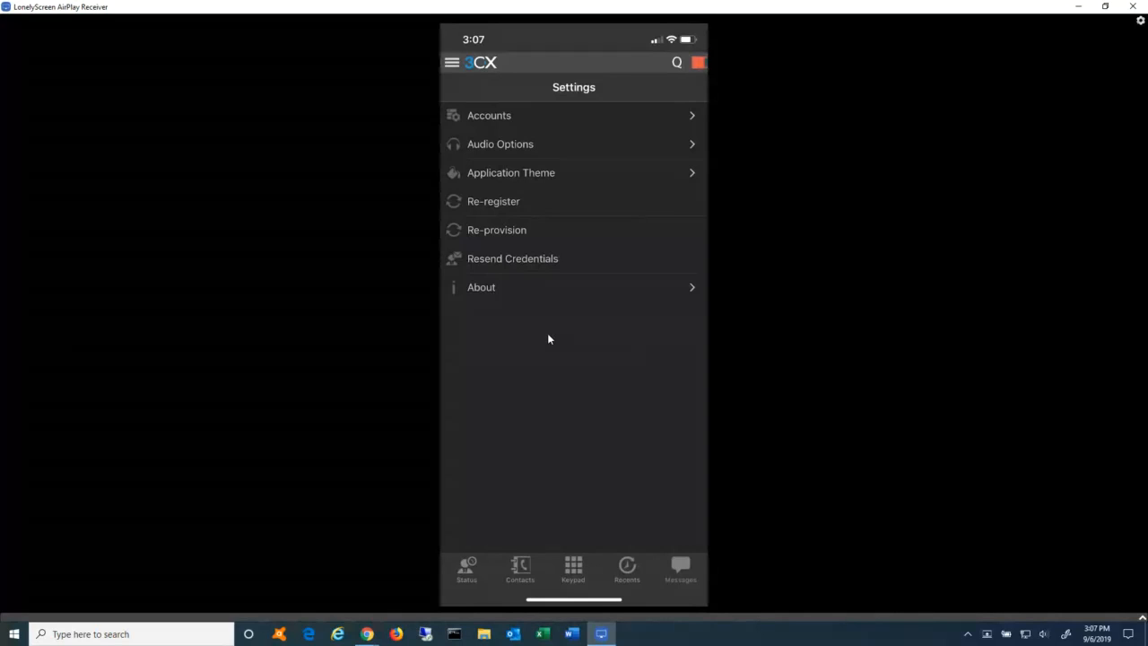
left_click(454, 62)
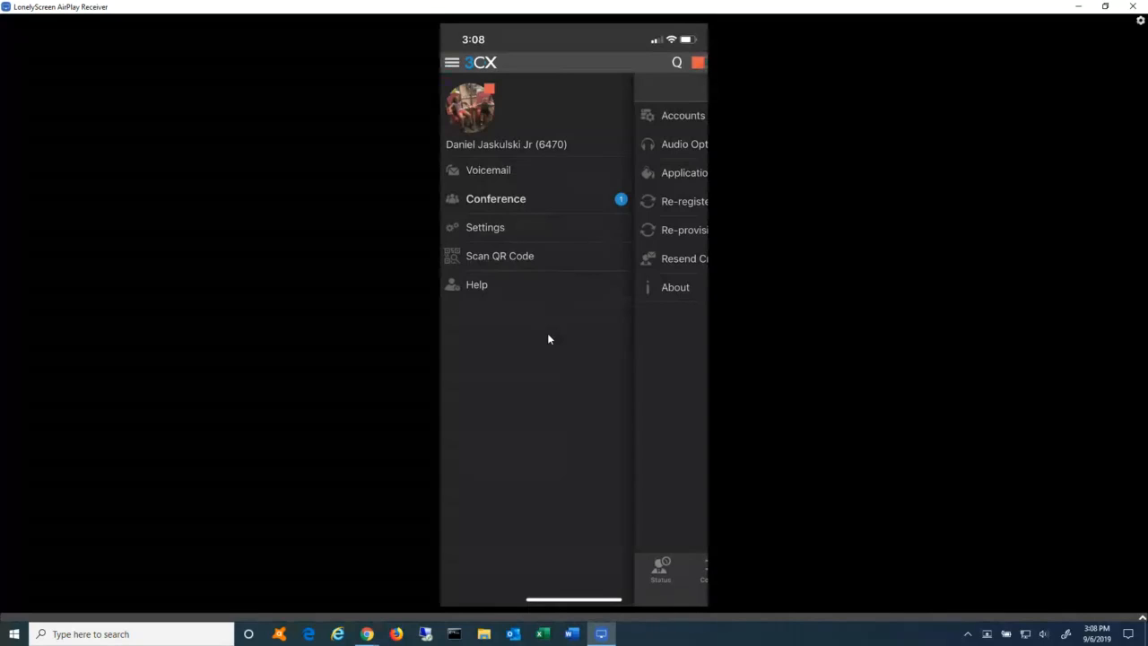
left_click(485, 227)
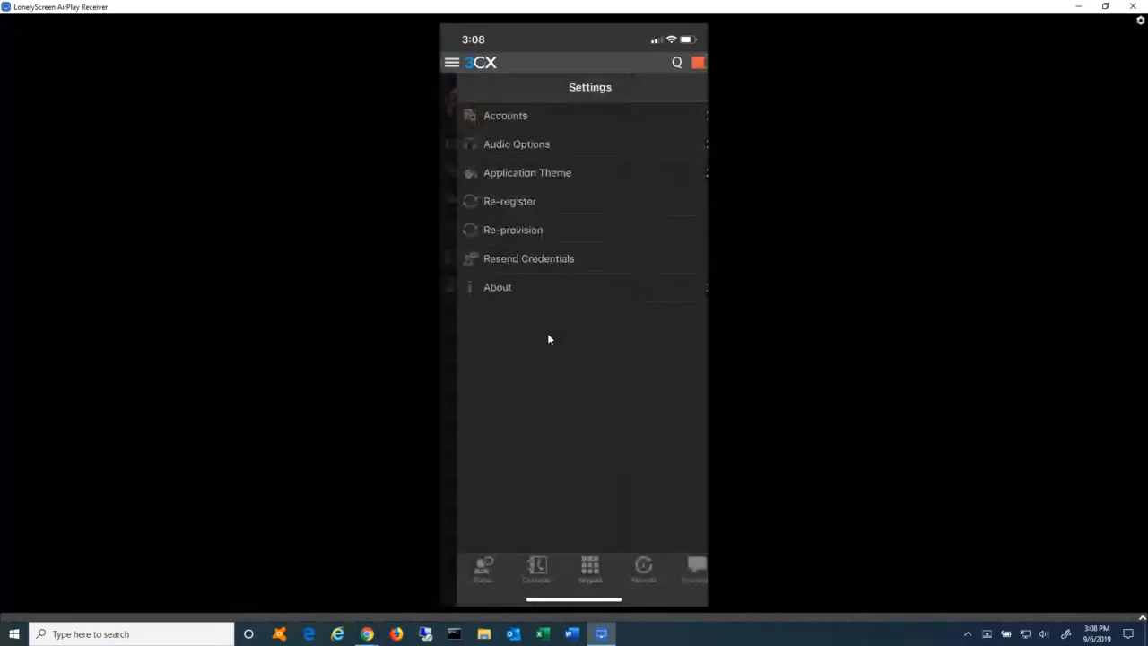
Dial Special menu 5000 from the keypad, briefly start a transfer entry, and get the call connected.
left_click(590, 567)
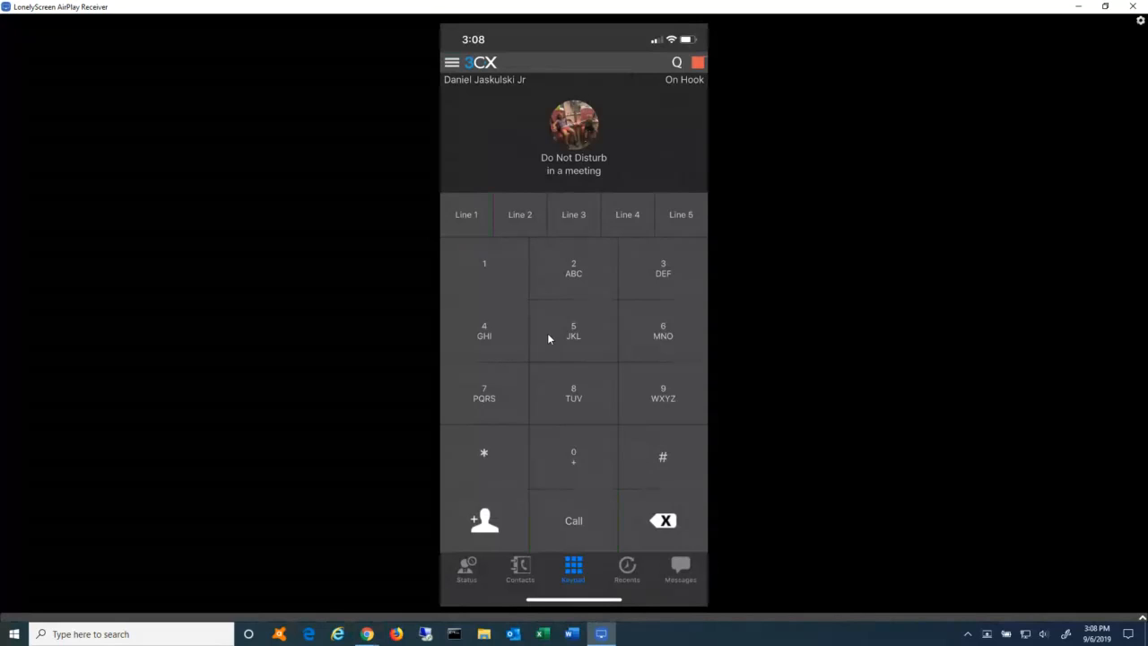
left_click(573, 521)
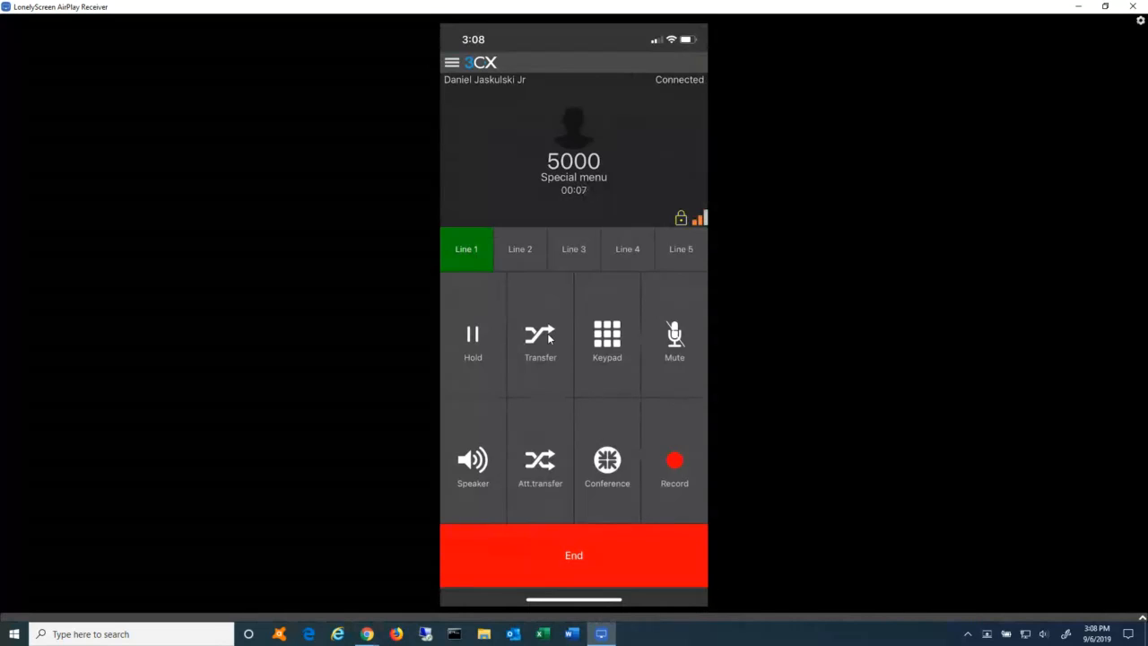
left_click(540, 337)
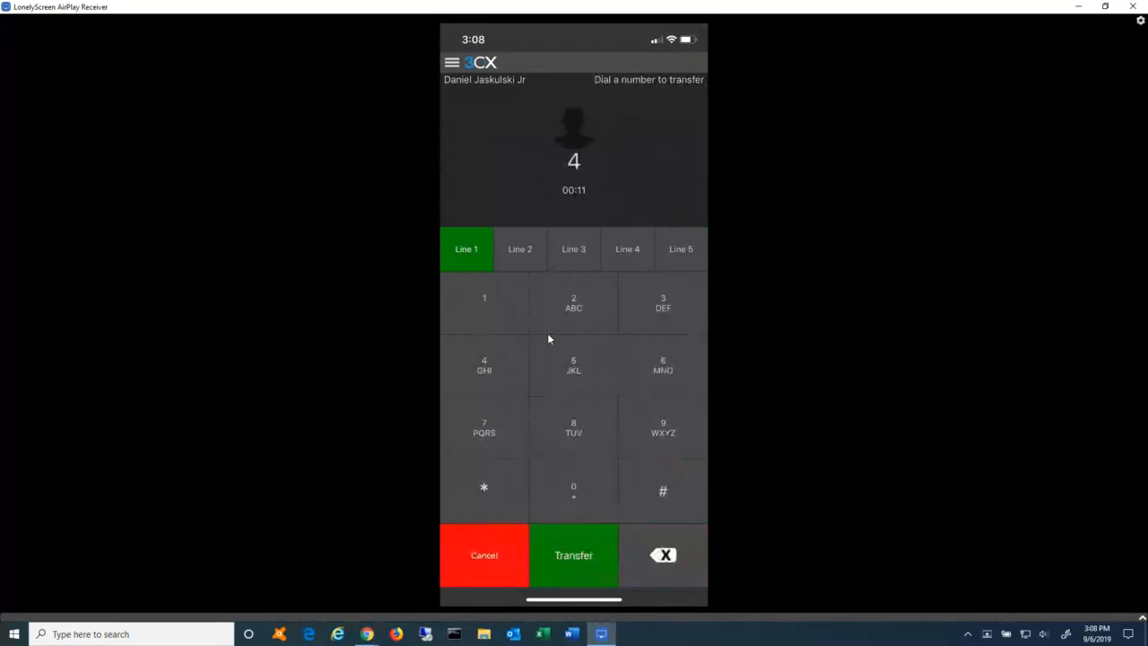
left_click(662, 426)
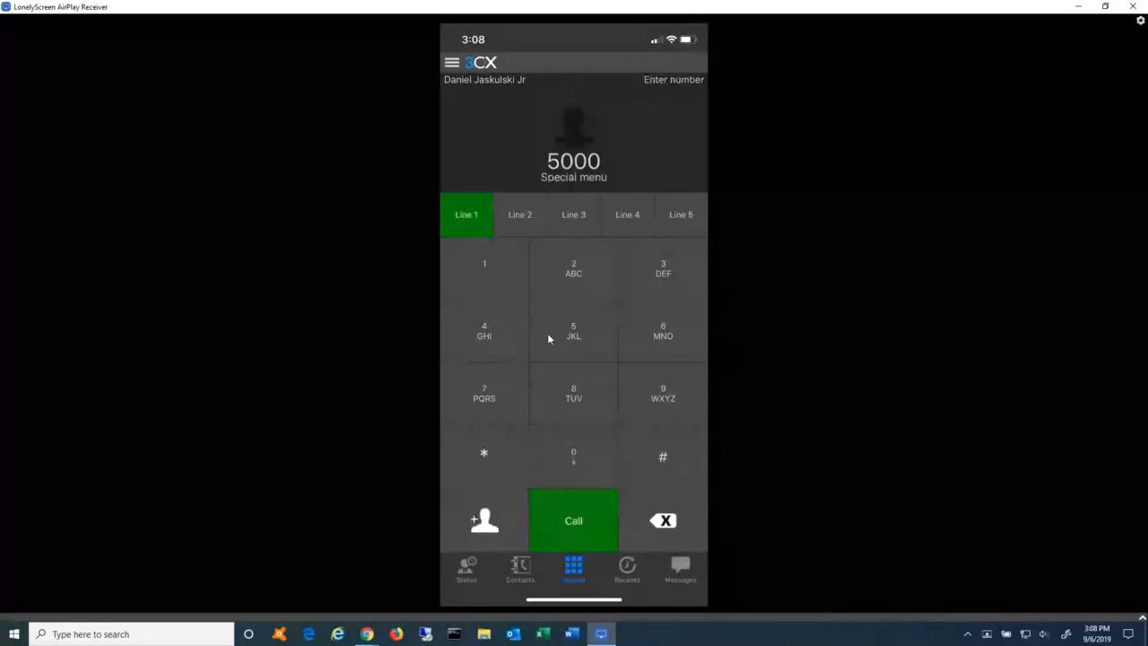
left_click(573, 521)
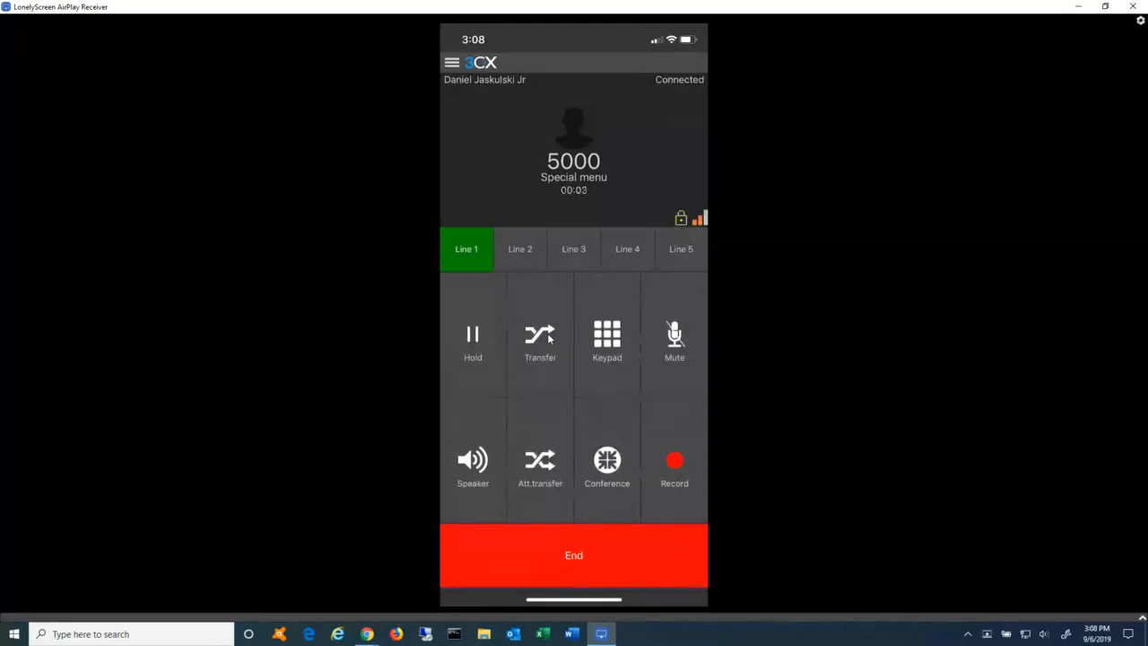
Transfer the connected 5000 call to extension 6499 Tech Room on a second line.
left_click(539, 337)
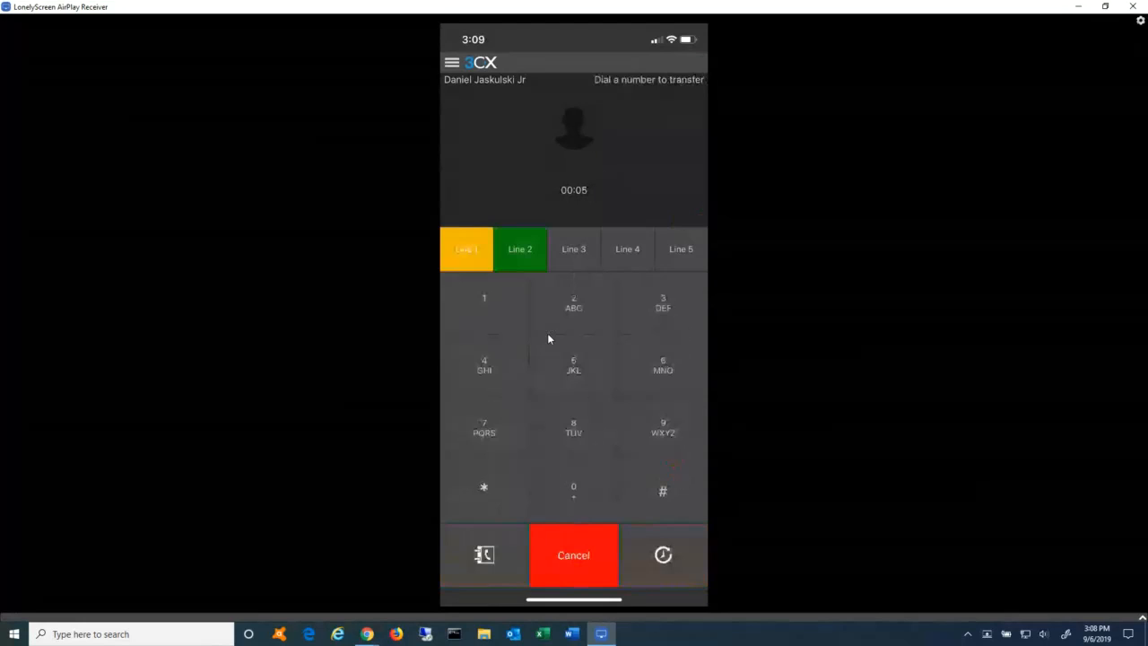
left_click(663, 363)
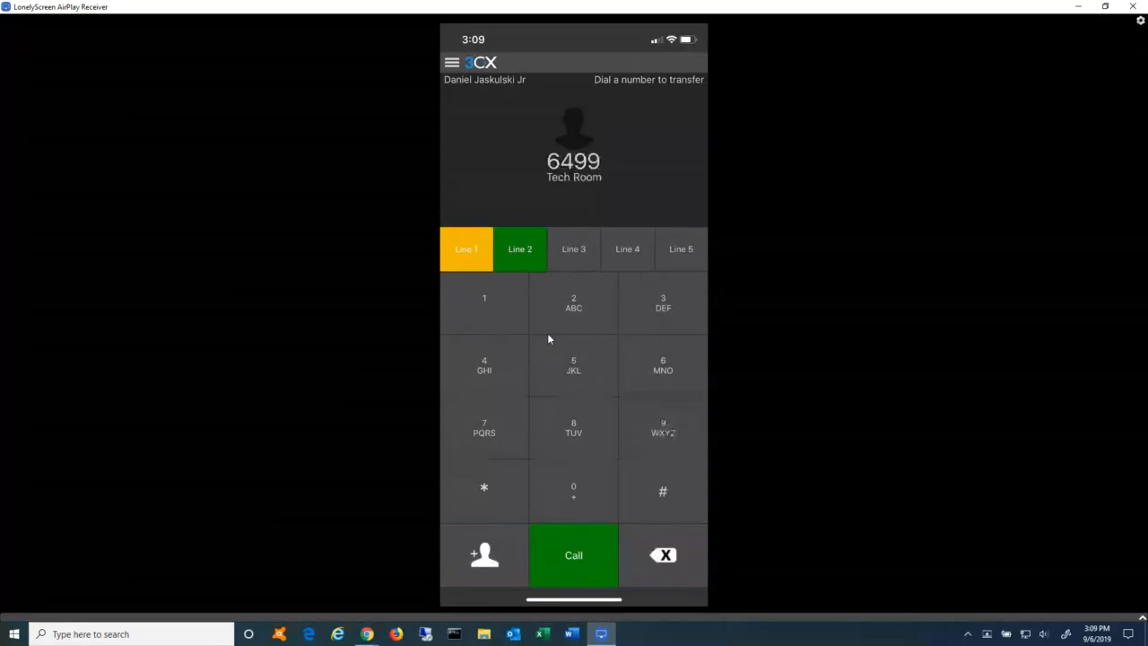
left_click(573, 555)
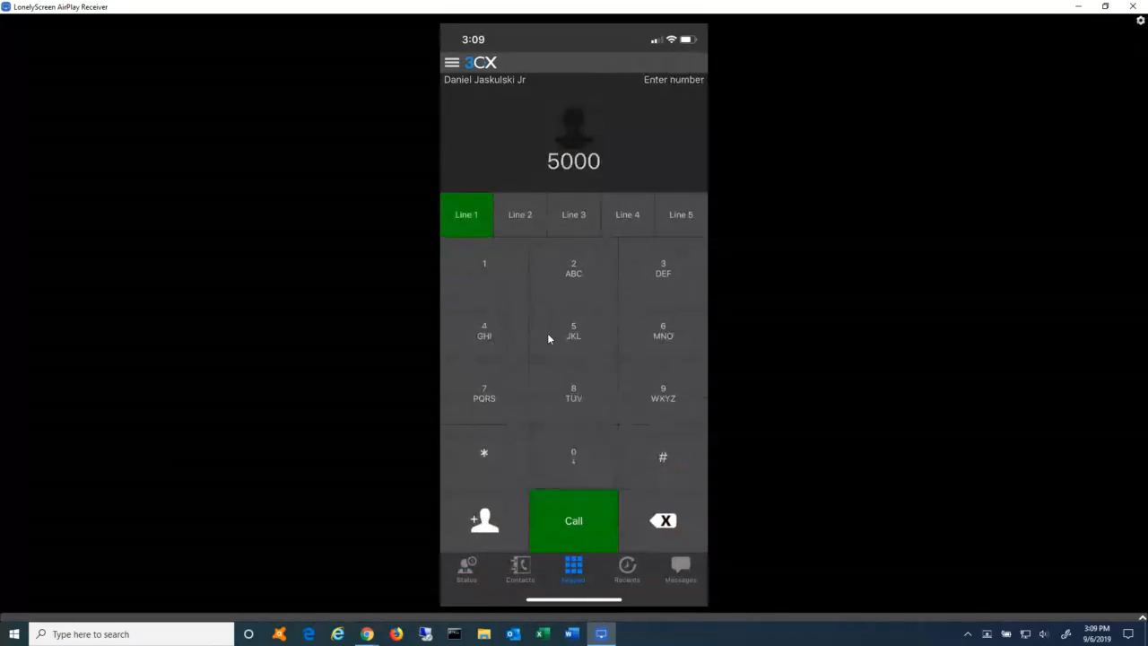
Reconnect to 5000, hold and resume the call, show the in-call dial pad, then hang up.
left_click(573, 520)
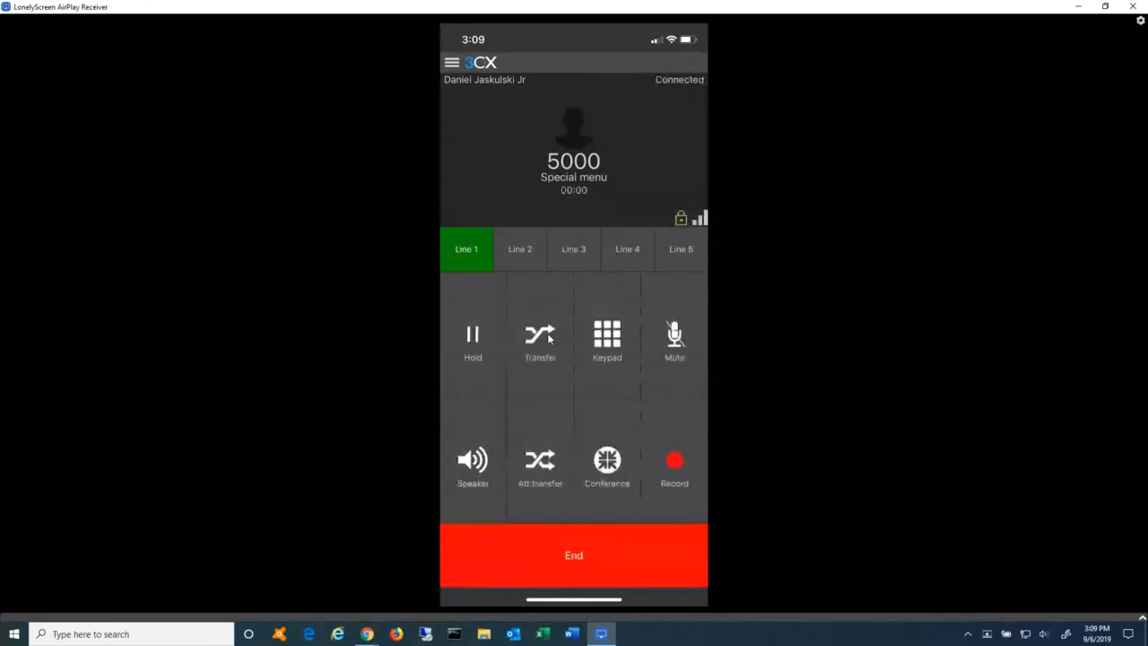
left_click(472, 337)
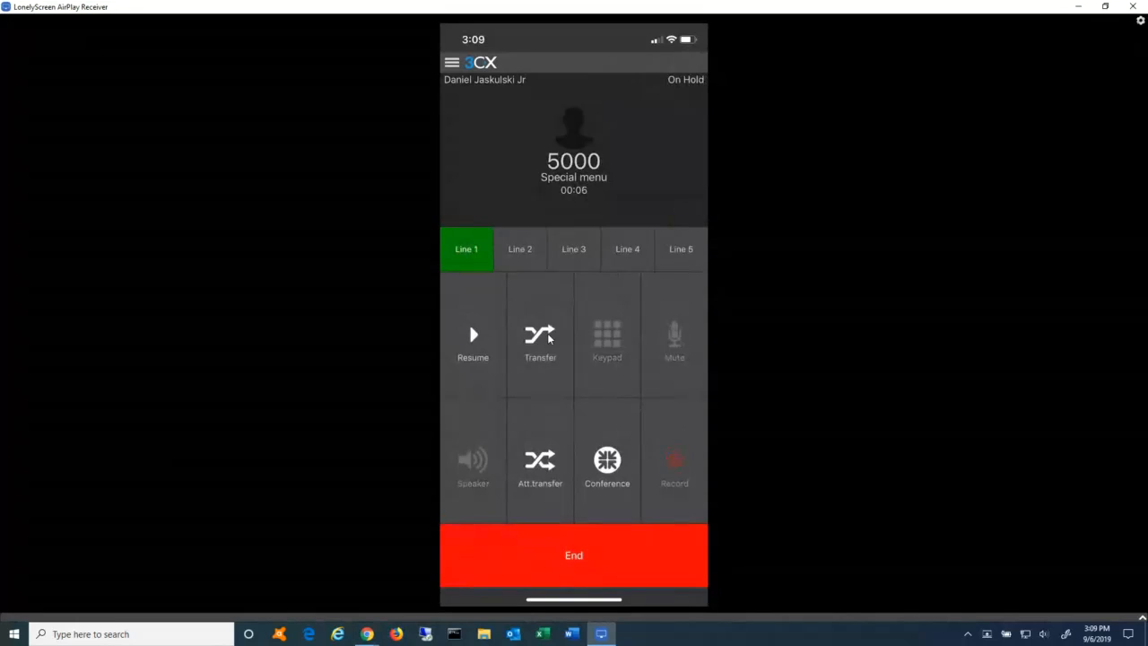
left_click(473, 337)
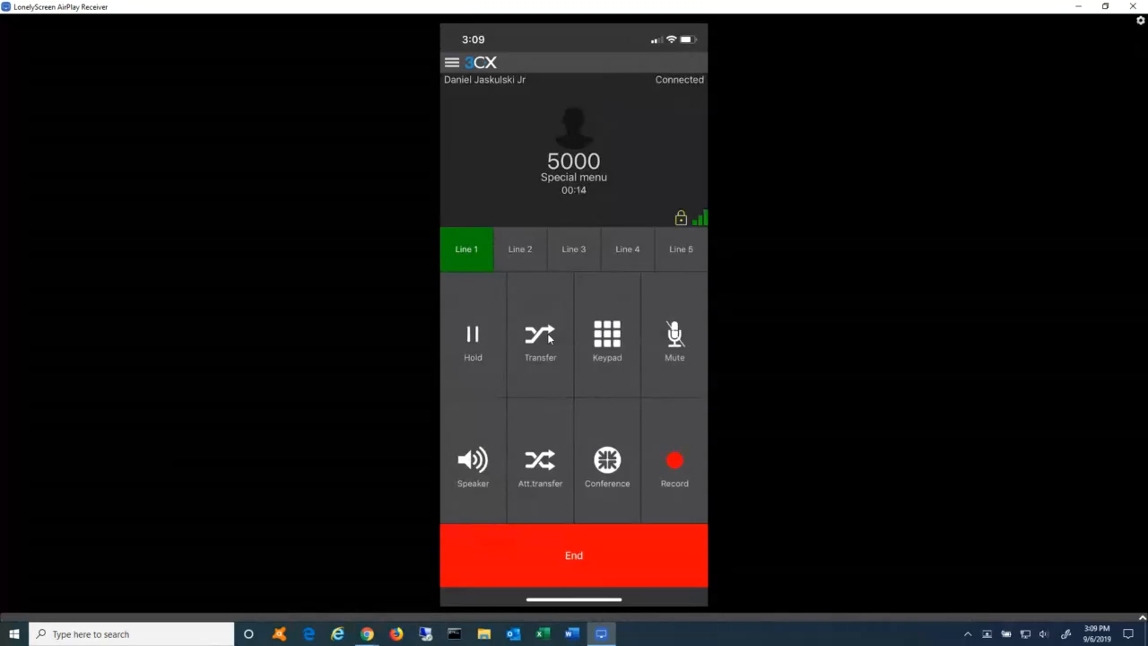
left_click(607, 339)
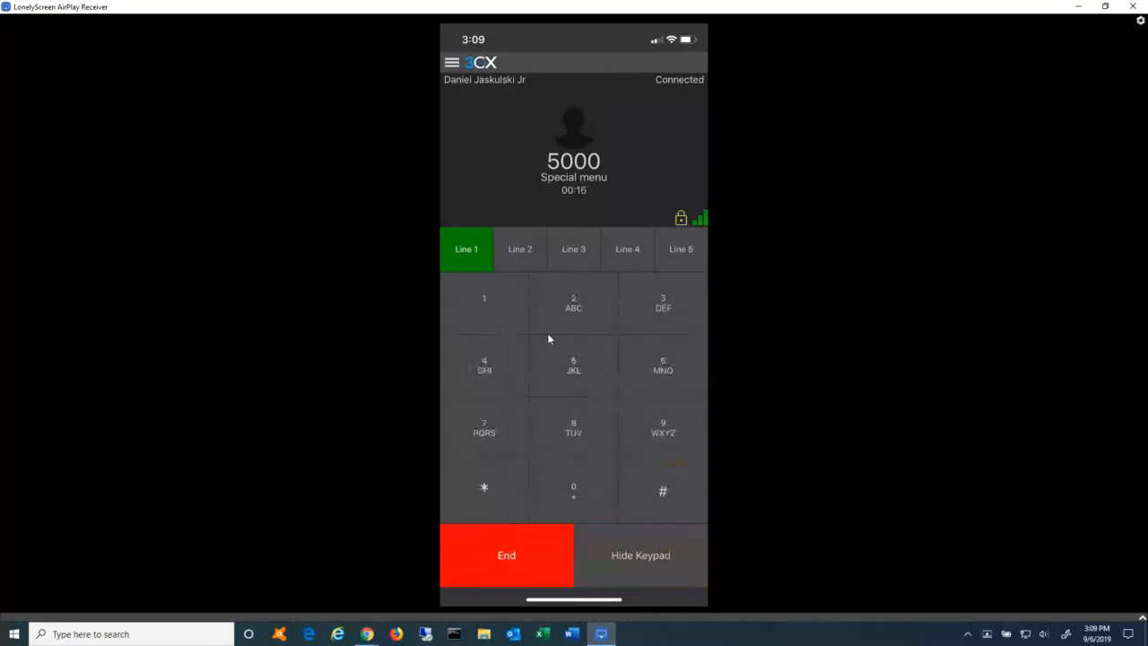
left_click(640, 556)
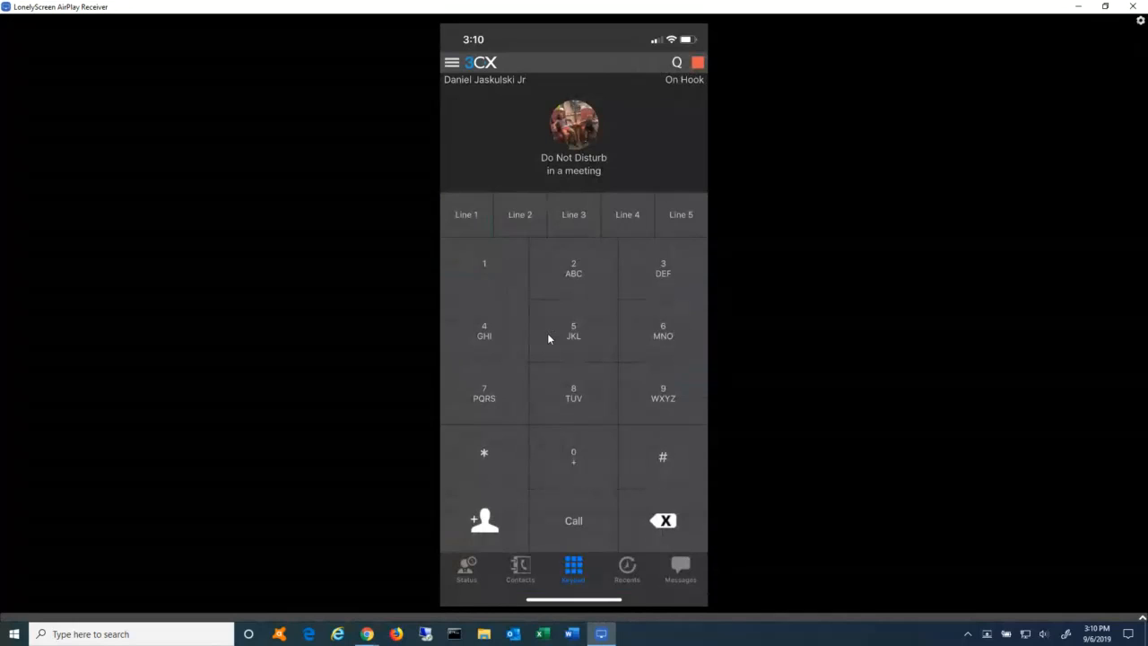
Call 5000 a third time and convert it into an Active Conference.
left_click(573, 330)
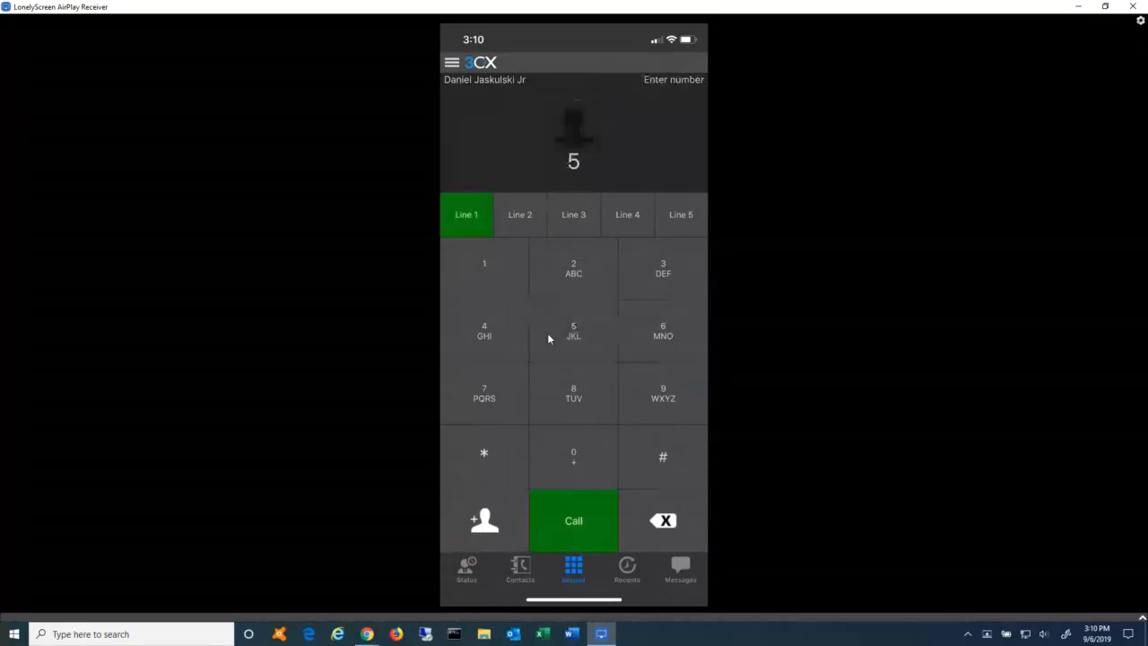
left_click(574, 520)
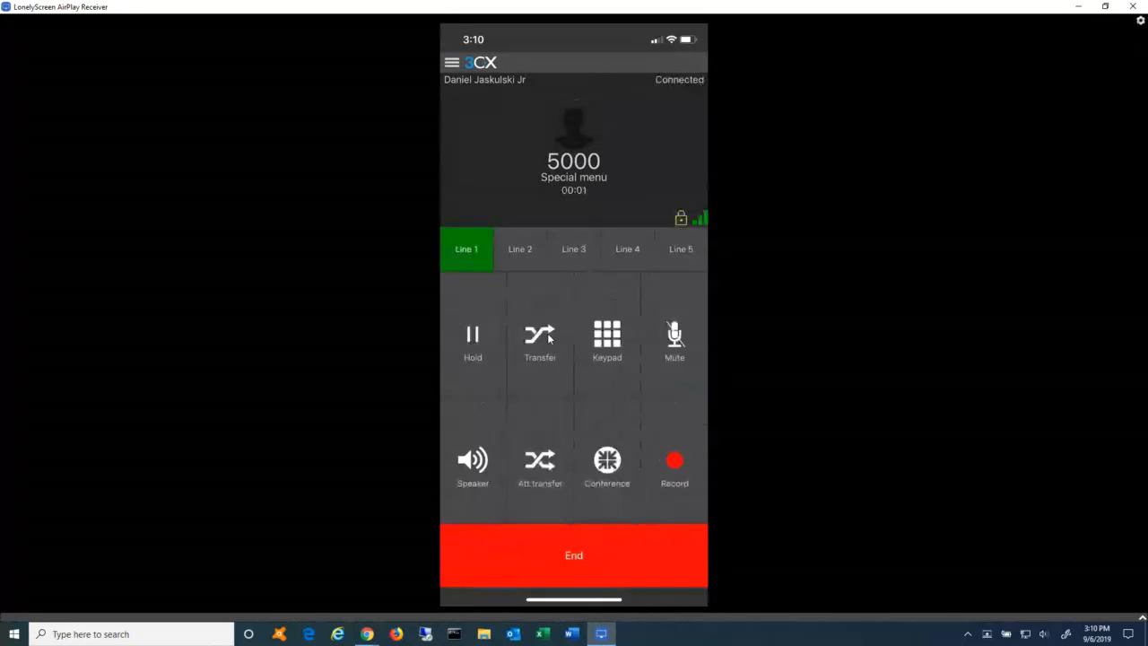
left_click(606, 460)
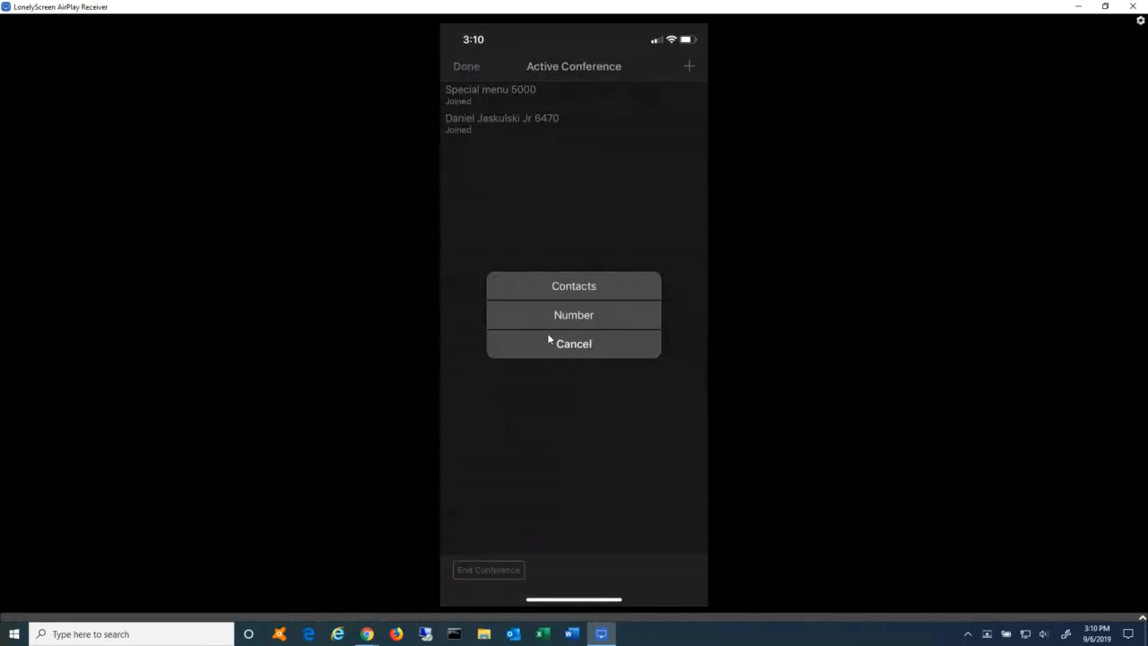
Add participant 6499 by number as the conference destination so Tech Room starts joining.
left_click(573, 314)
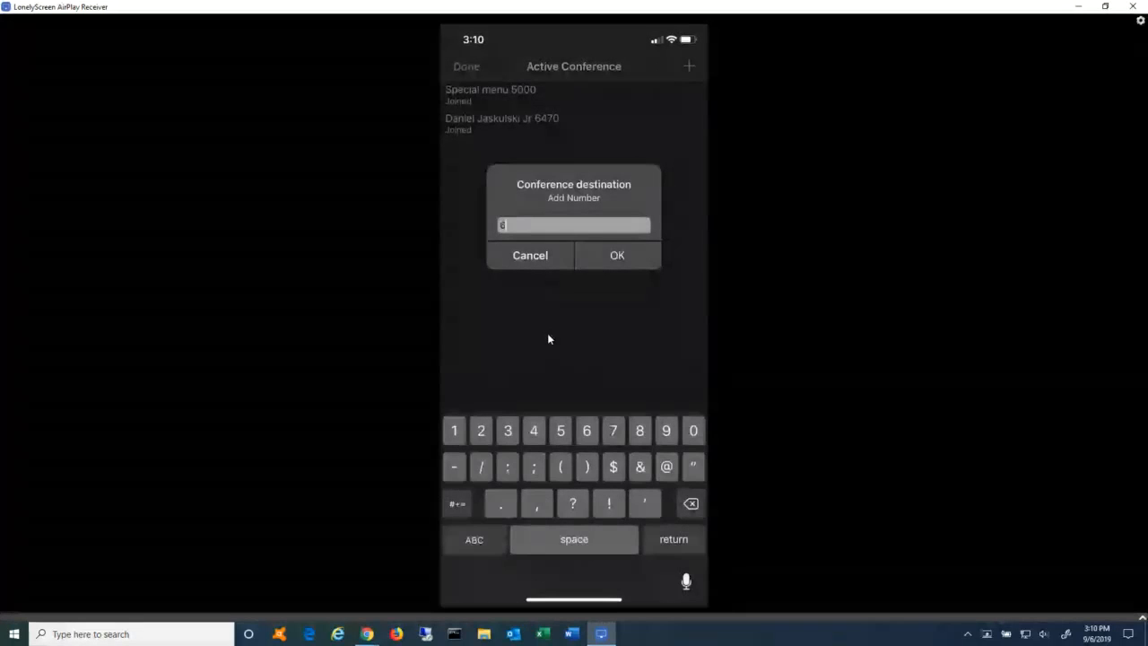
type("6499")
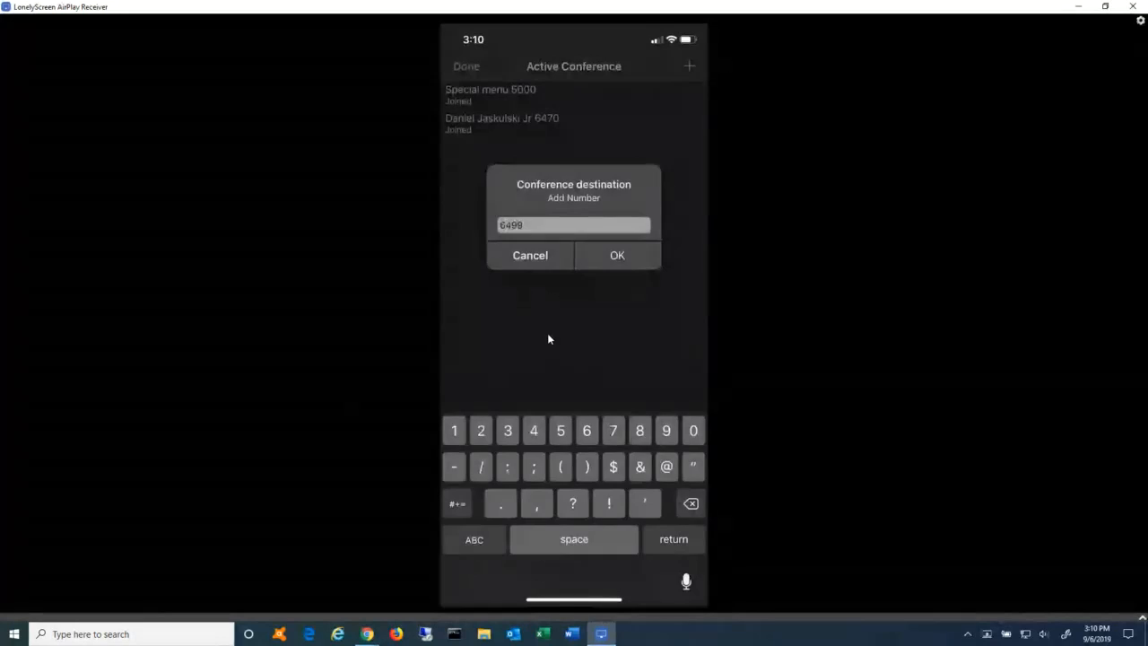
left_click(617, 255)
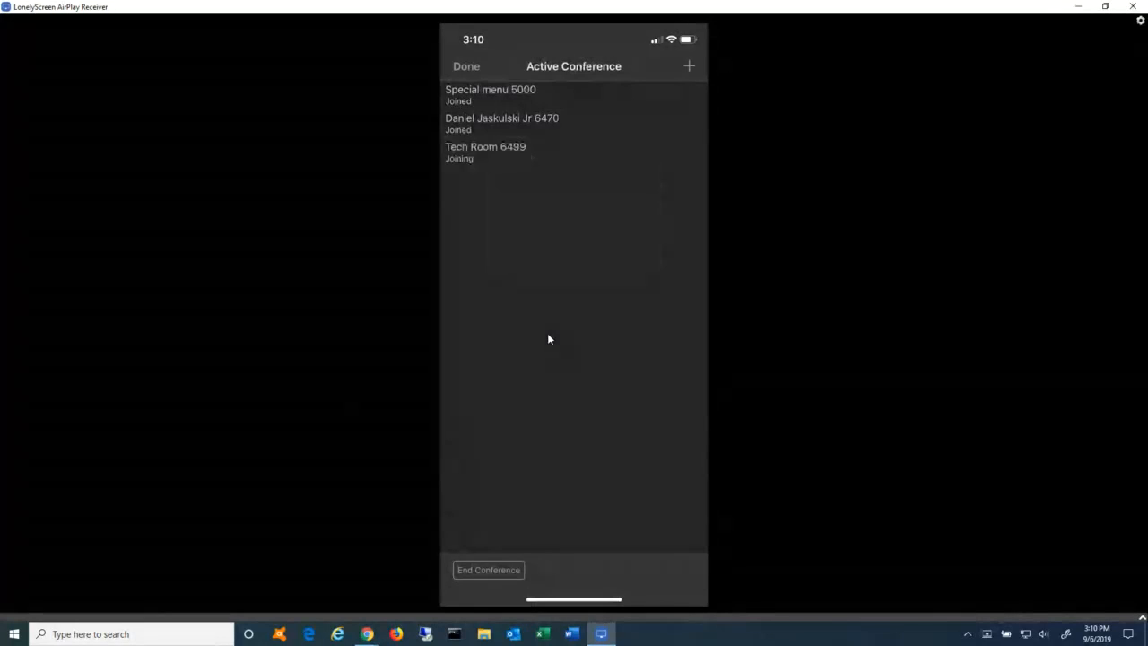